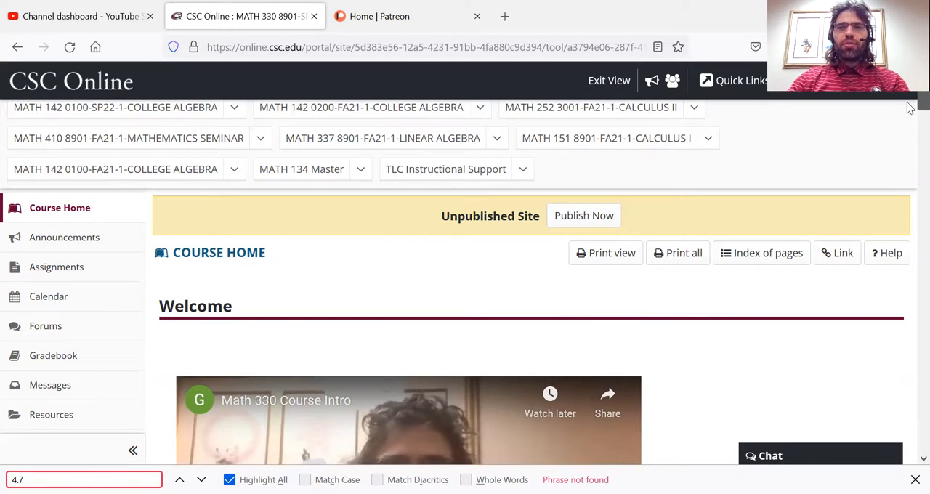
Scroll past the welcome video to the embedded Spring 2022 Differential Equations syllabus
scroll(down, 3)
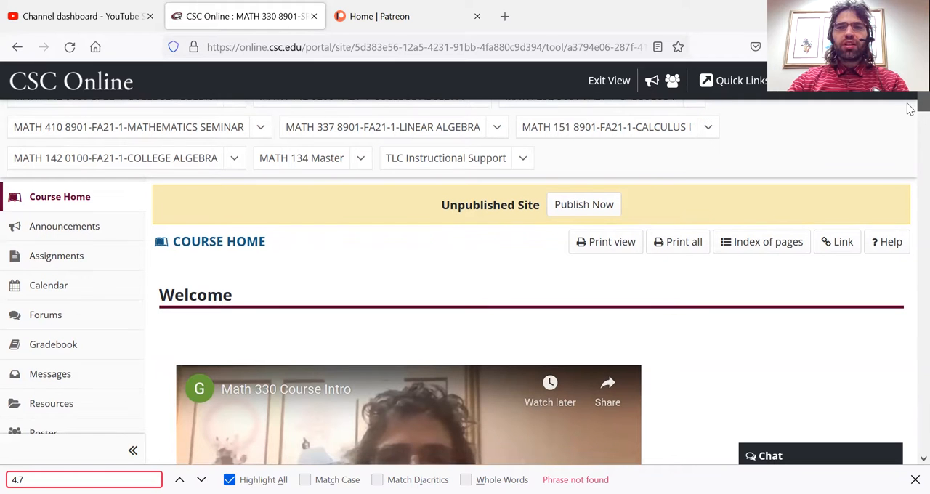
scroll(down, 3)
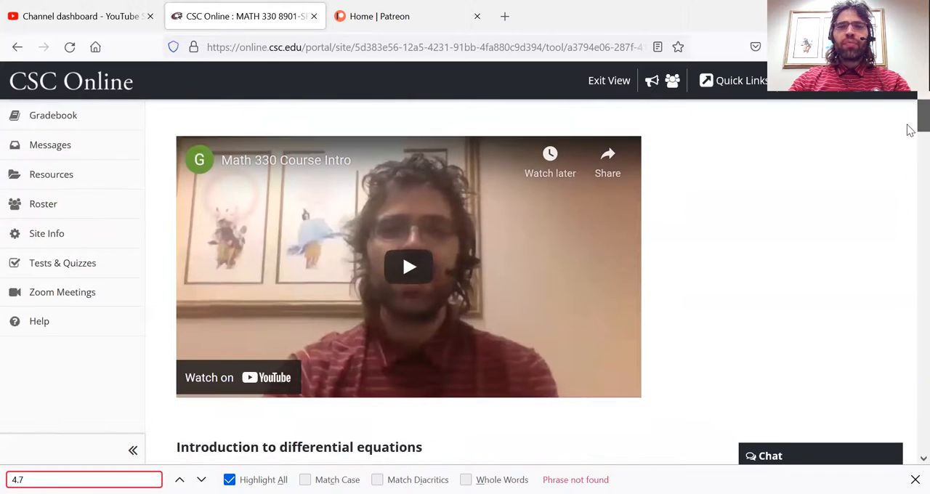
scroll(down, 3)
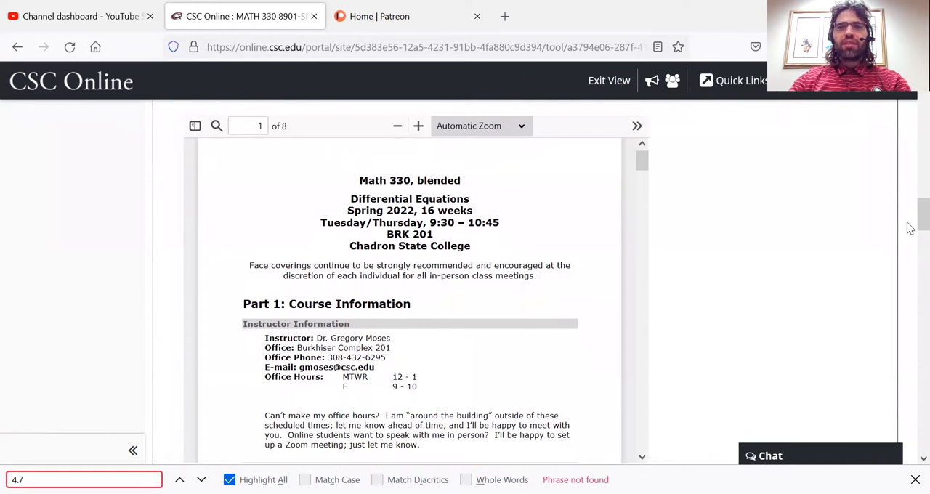
mouse_move(374, 251)
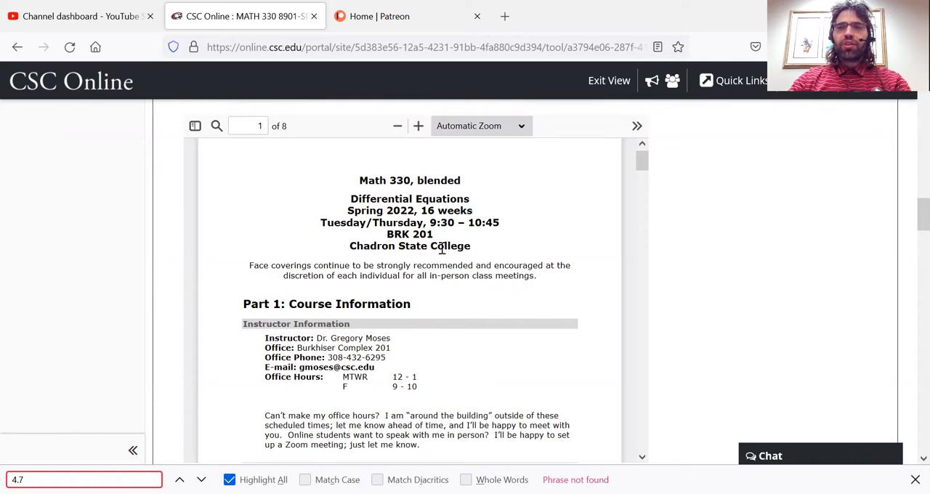
mouse_move(485, 297)
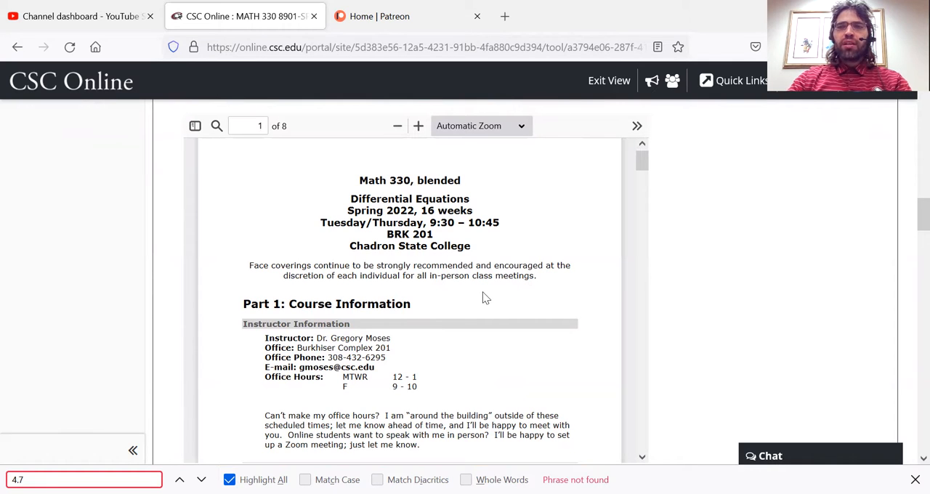
mouse_move(734, 289)
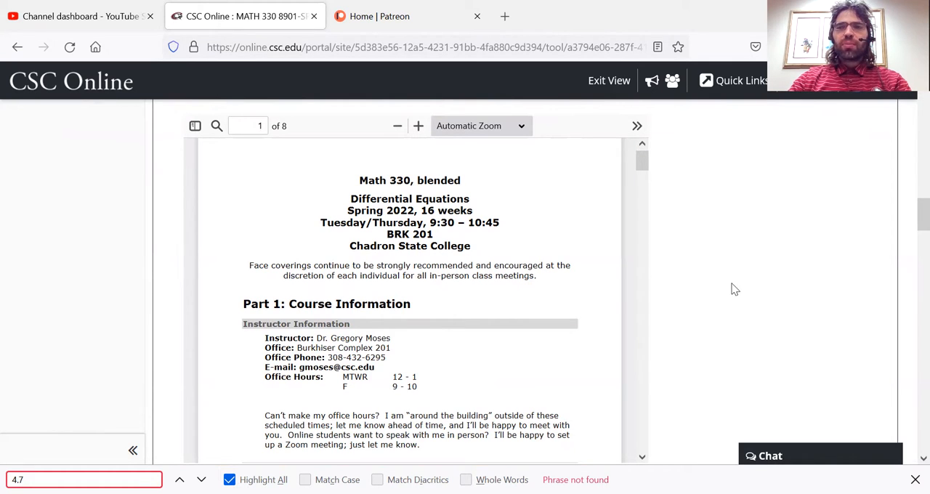
mouse_move(856, 274)
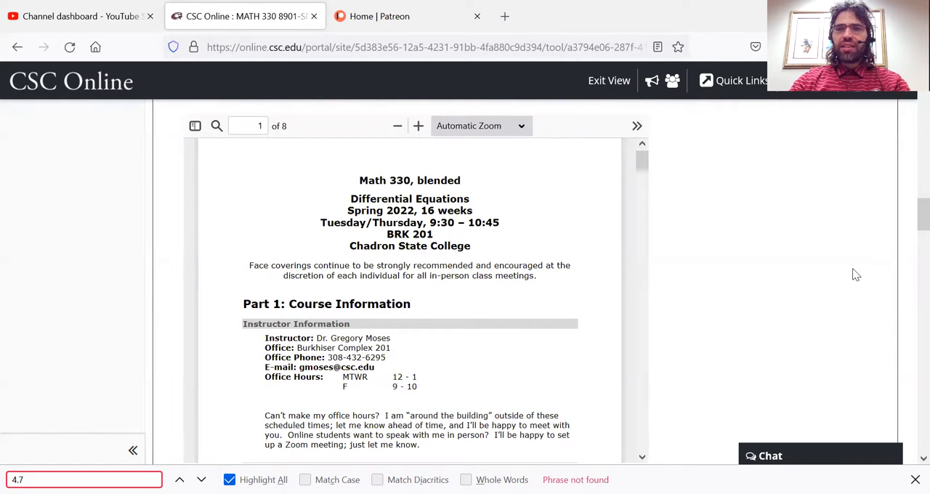
Scroll below the syllabus to Week 1 (1/10–1/14) showing Sections 1.1 and 1.2
scroll(down, 3)
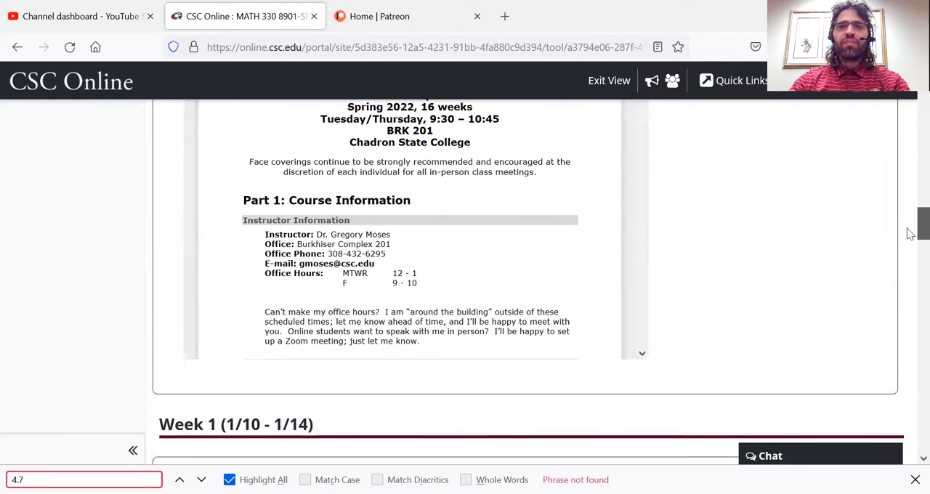
scroll(down, 3)
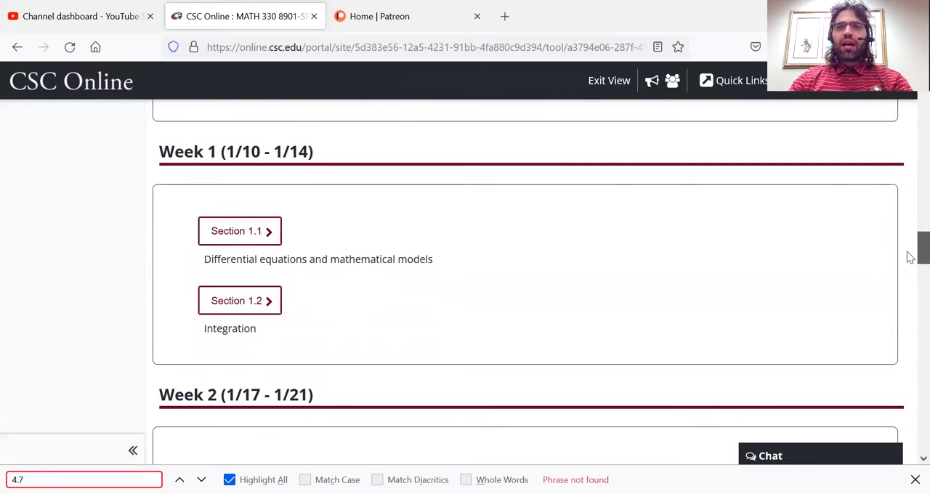
scroll(down, 3)
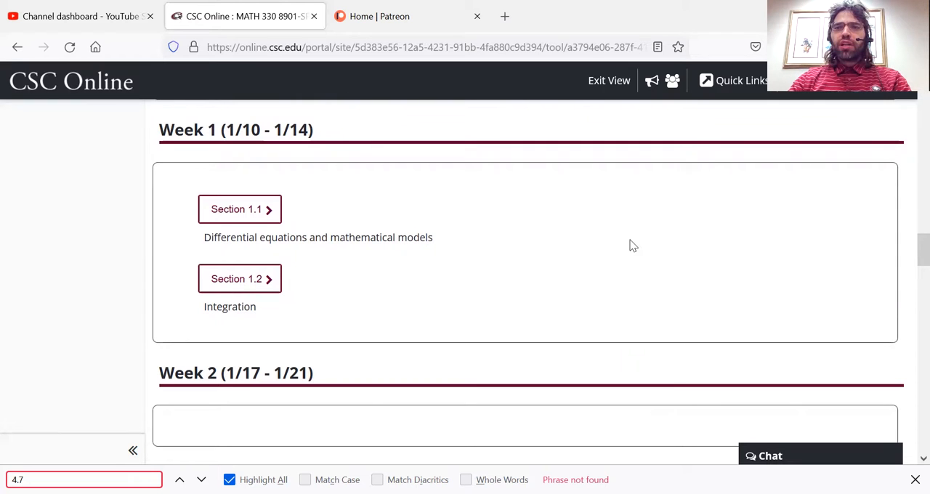
mouse_move(624, 168)
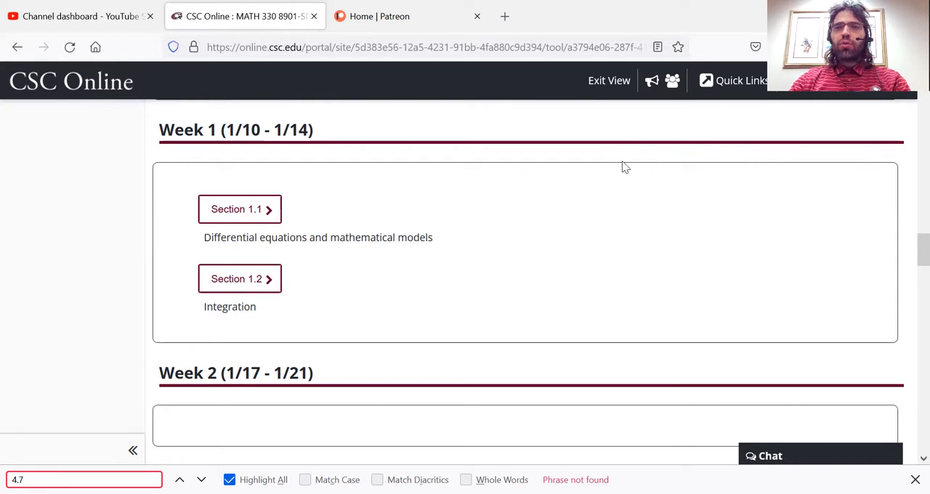
mouse_move(614, 134)
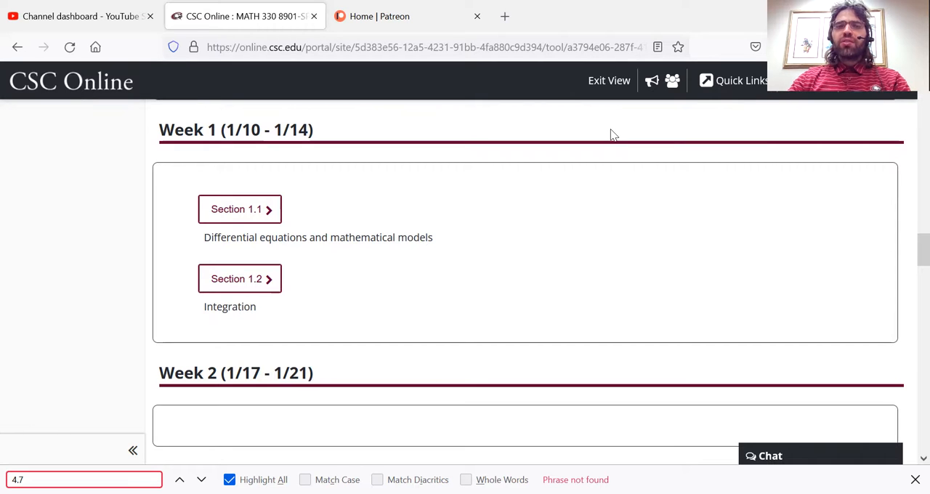
mouse_move(509, 227)
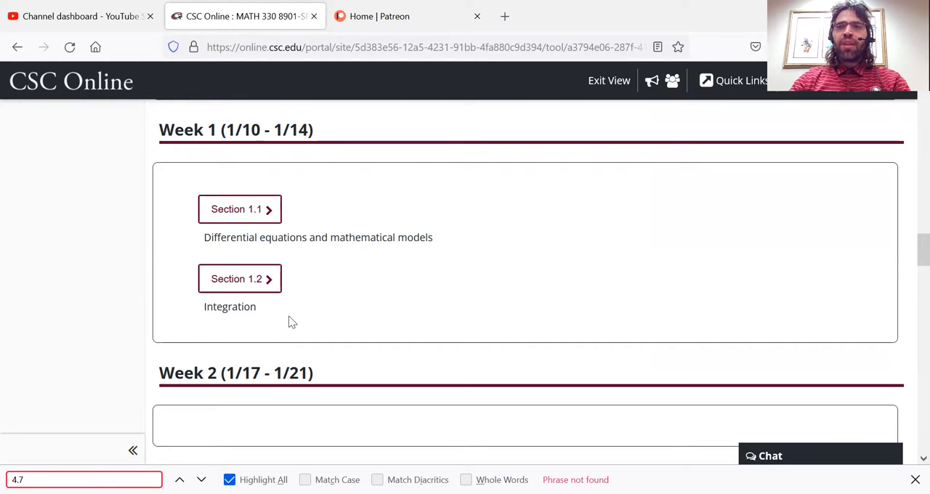
mouse_move(344, 296)
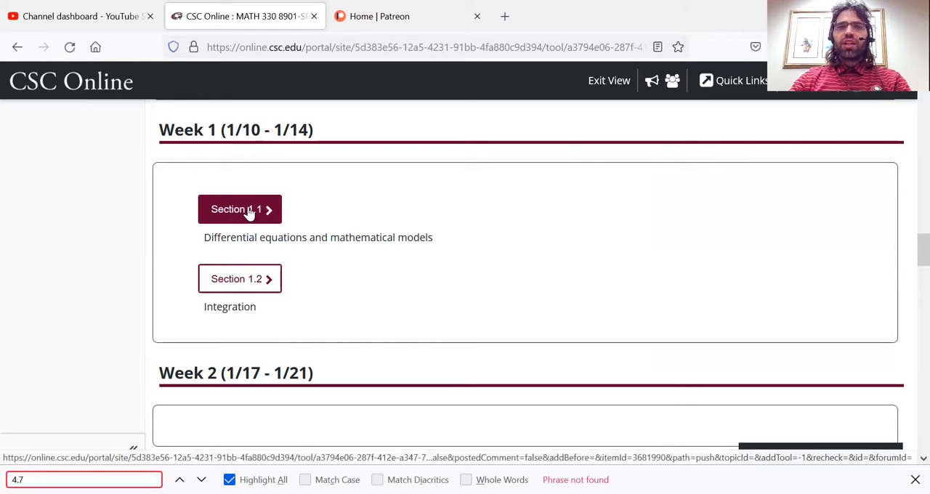
Open Section 1.1 and scroll through its outcomes, unit checklist and textbook reading
click(240, 210)
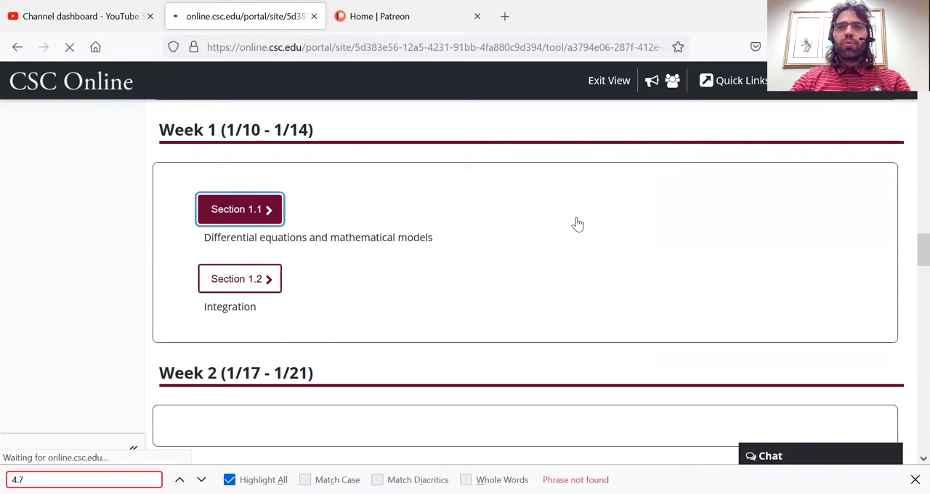
click(240, 210)
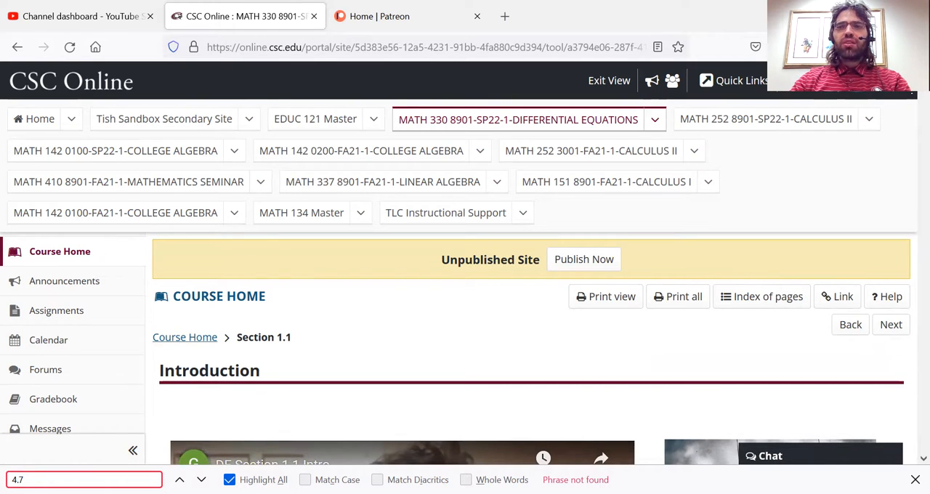
scroll(down, 3)
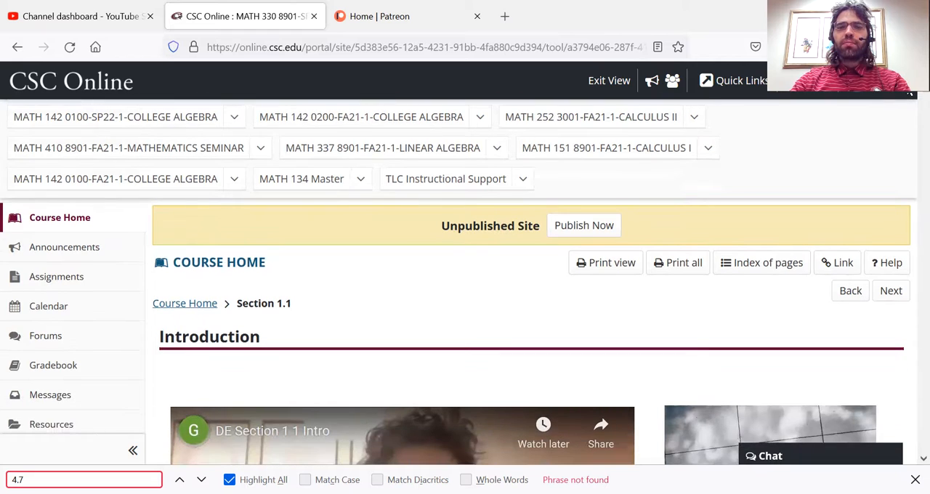
scroll(down, 3)
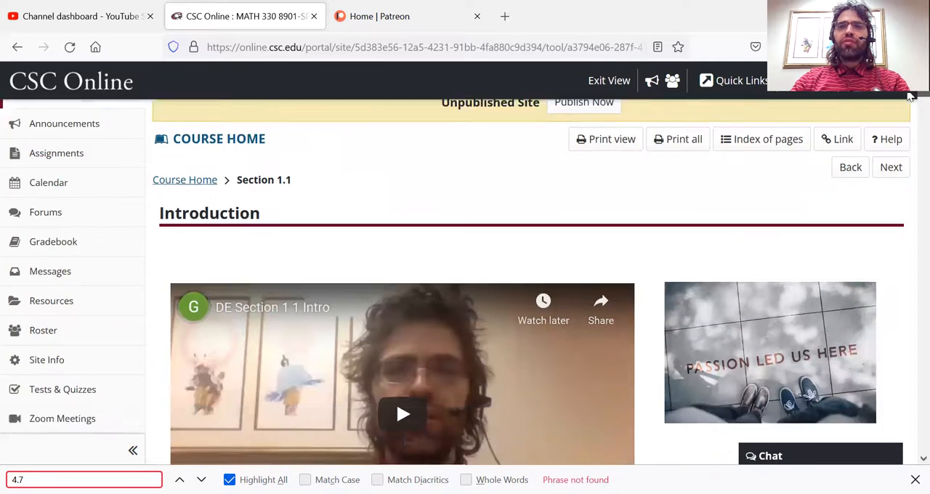
scroll(down, 3)
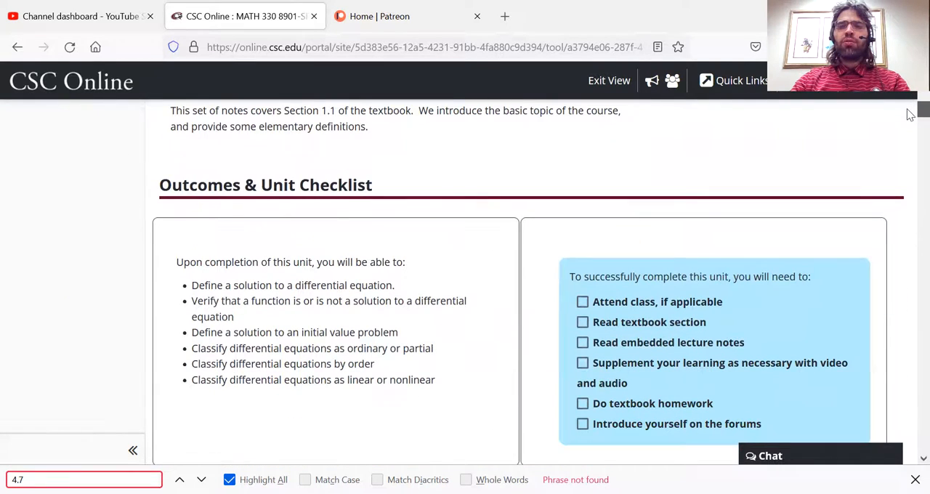
scroll(down, 3)
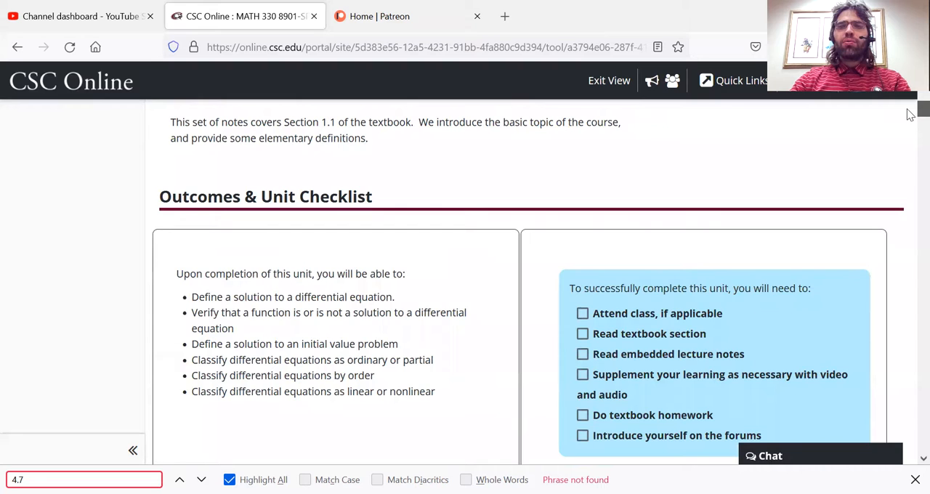
scroll(down, 3)
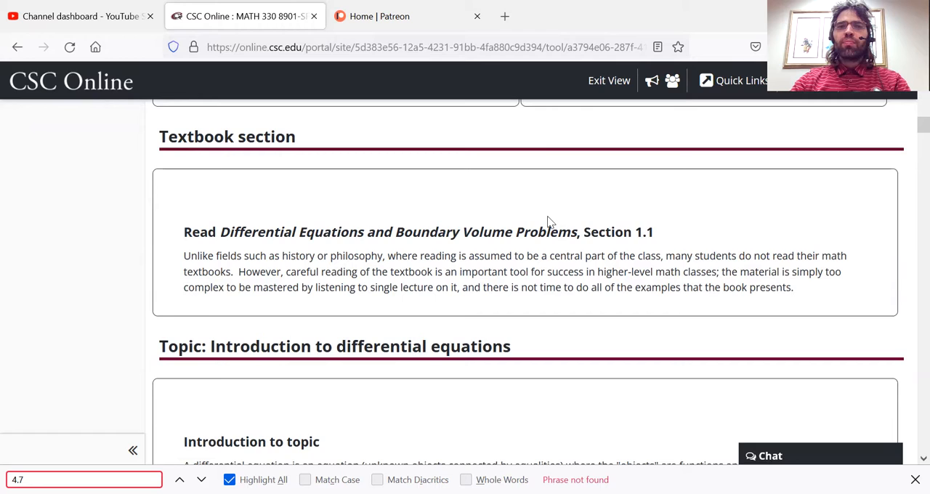
mouse_move(425, 262)
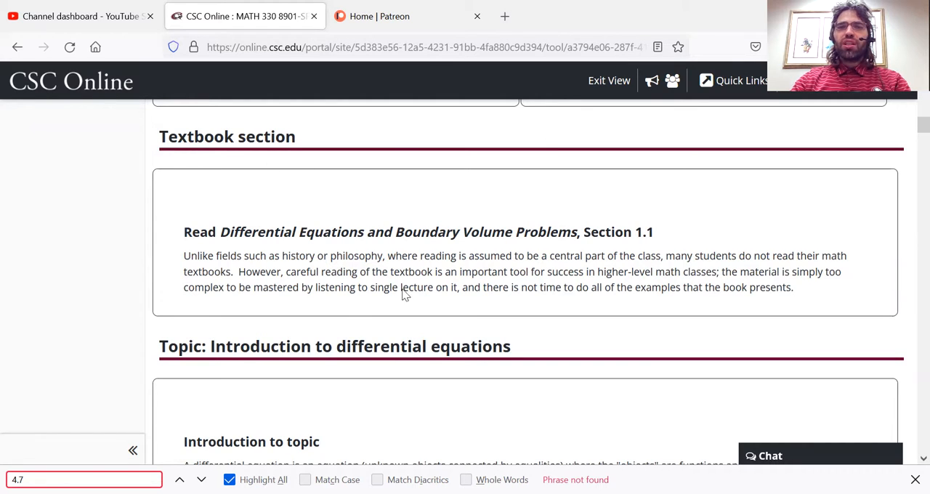
mouse_move(685, 250)
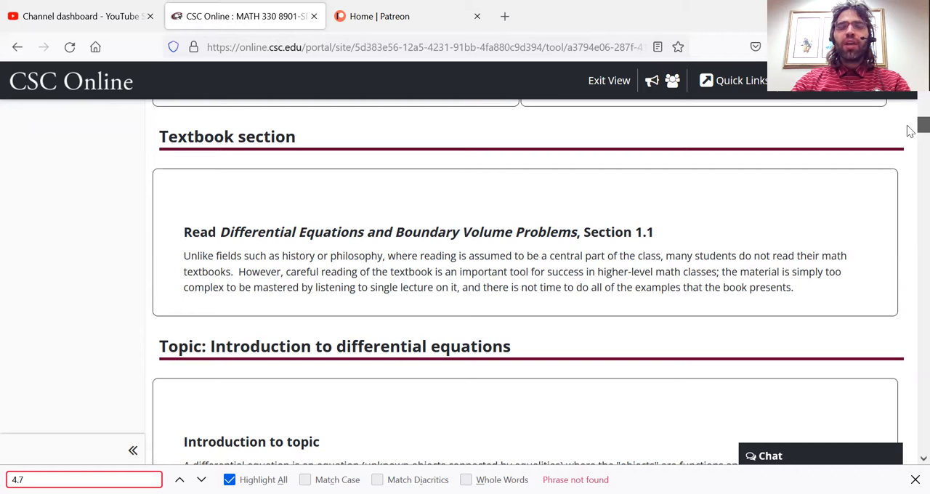
Scroll to the 'Introduction to differential equations' topic and its 6:40 video
scroll(down, 3)
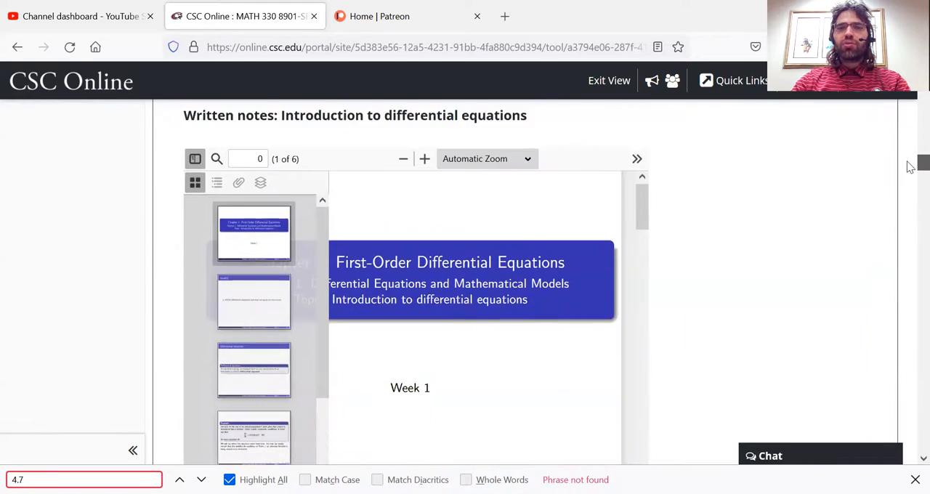
scroll(down, 3)
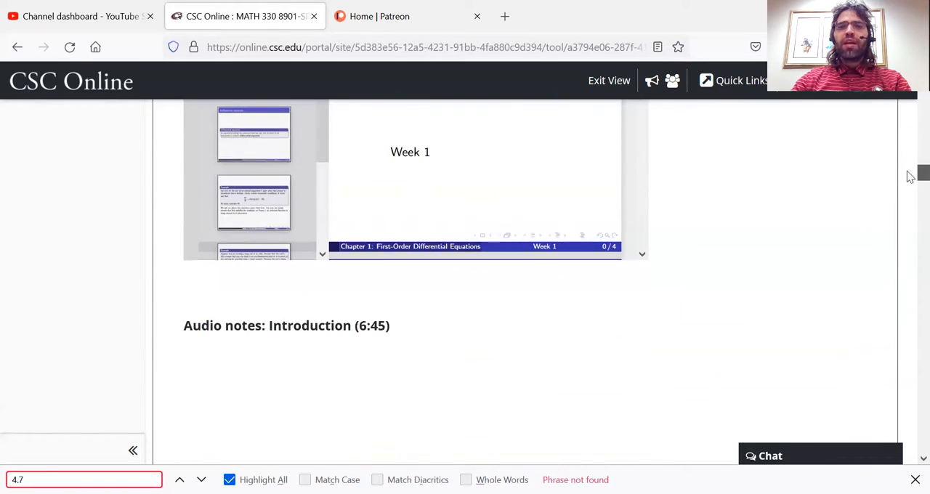
scroll(down, 3)
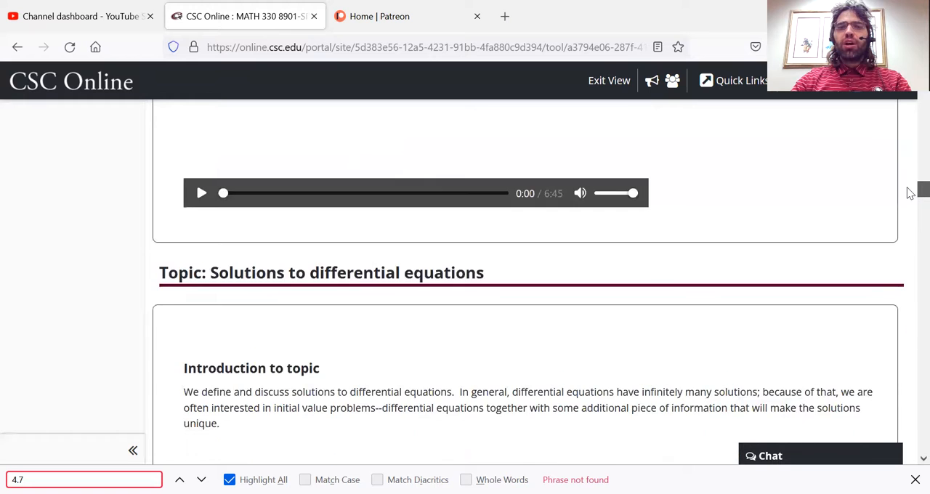
scroll(down, 3)
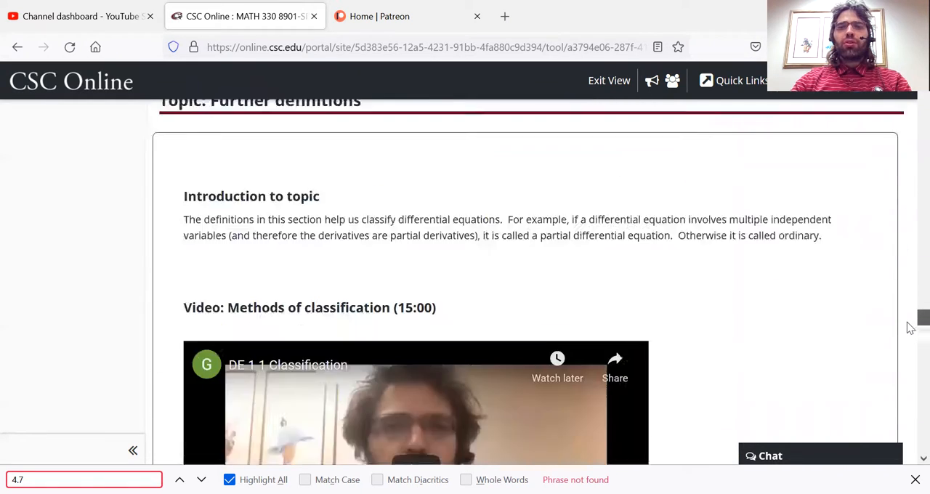
scroll(down, 3)
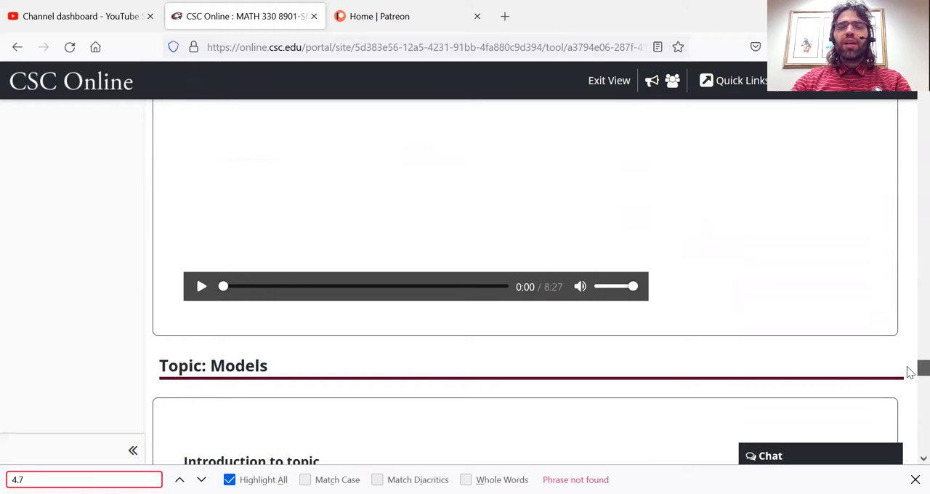
scroll(down, 3)
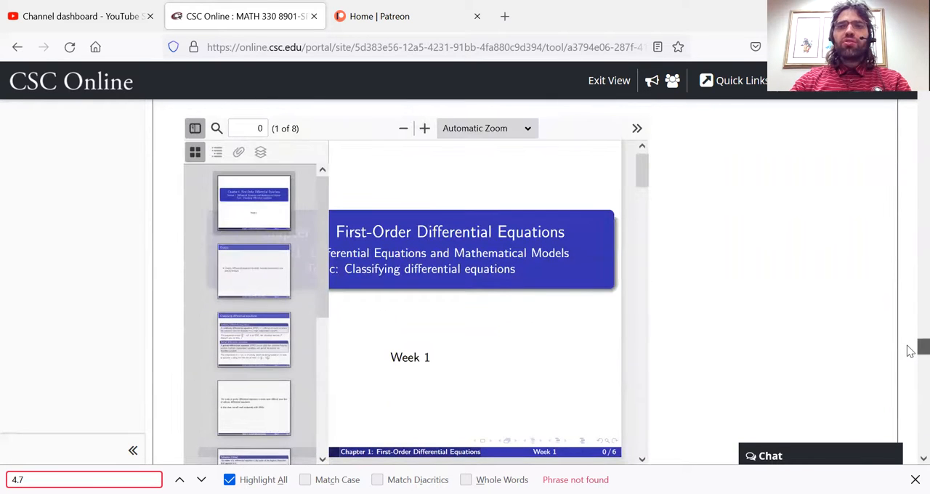
mouse_move(516, 305)
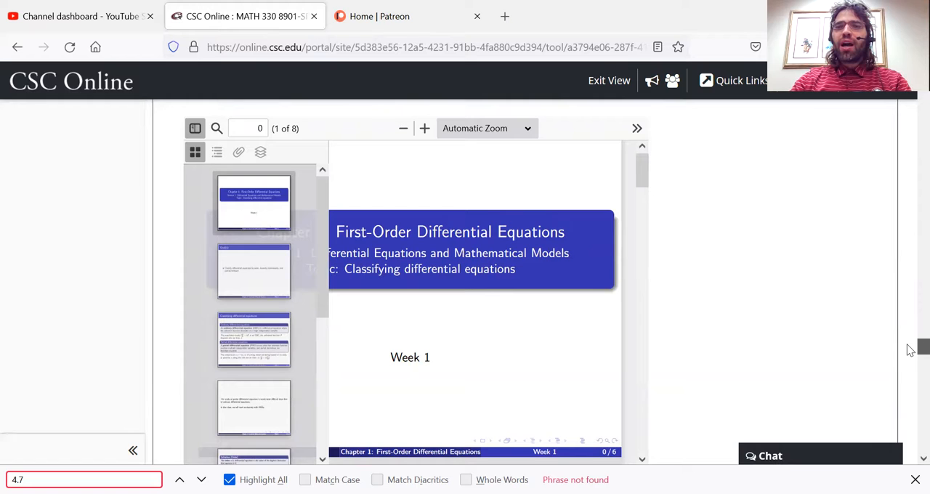
scroll(down, 3)
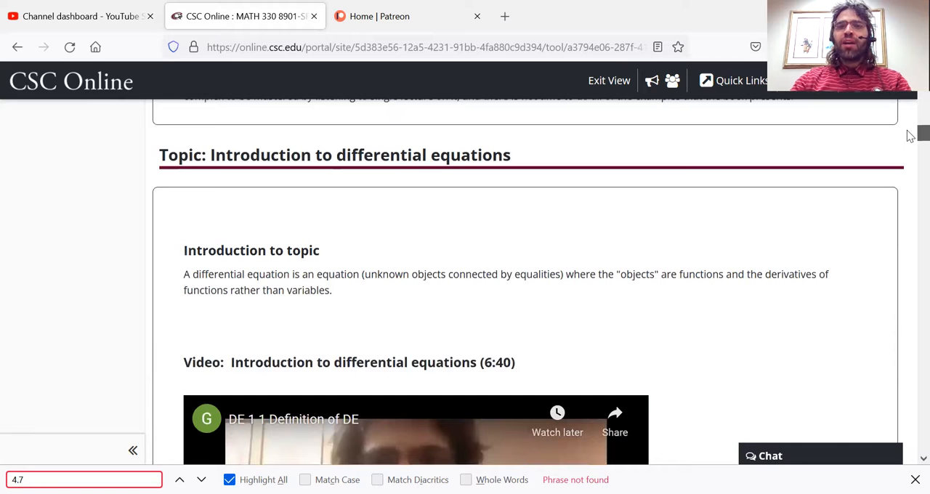
Scroll through Solutions, Initial value problems and Further definitions to the Models video and Assignments
scroll(down, 3)
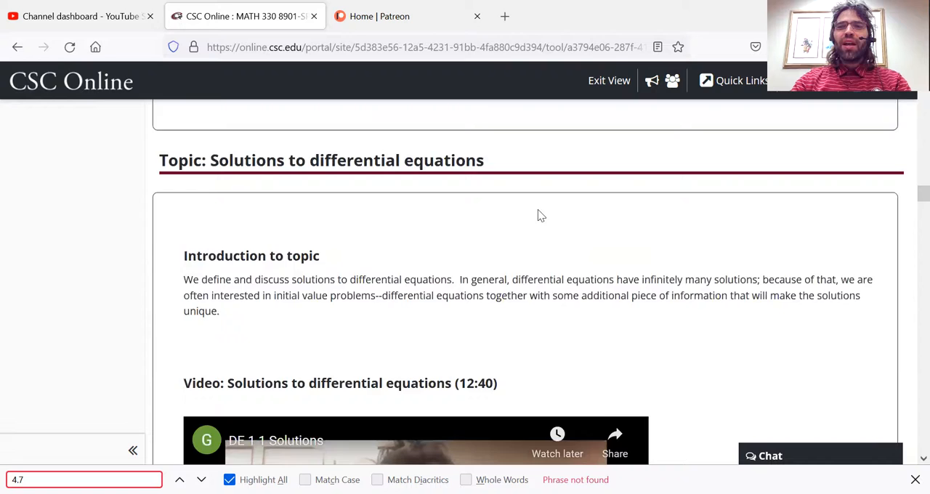
scroll(down, 3)
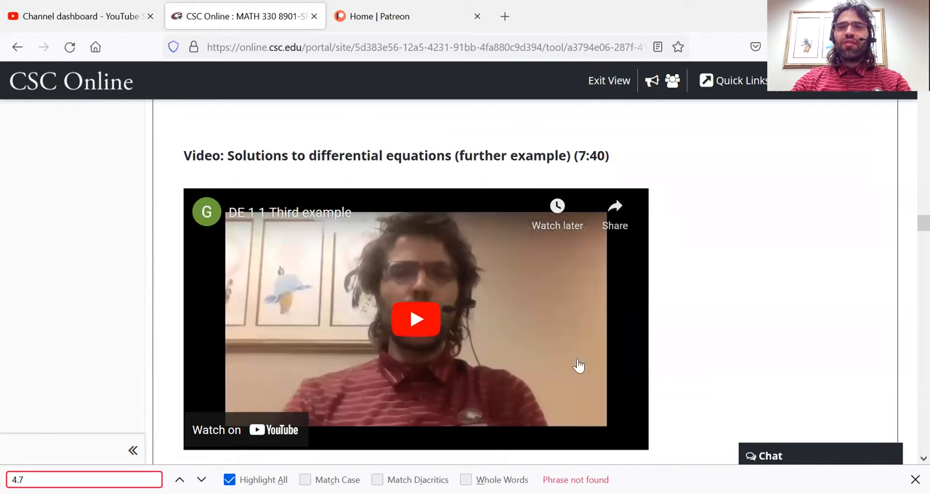
scroll(down, 3)
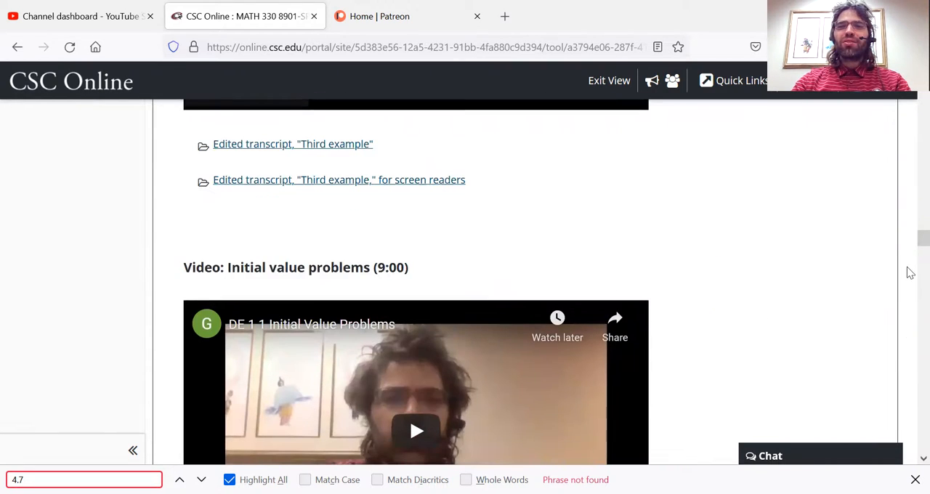
scroll(down, 3)
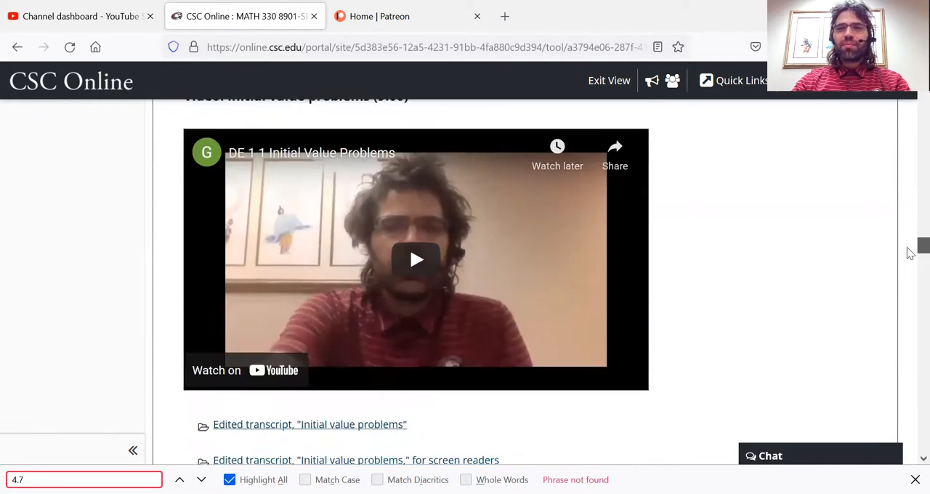
scroll(down, 3)
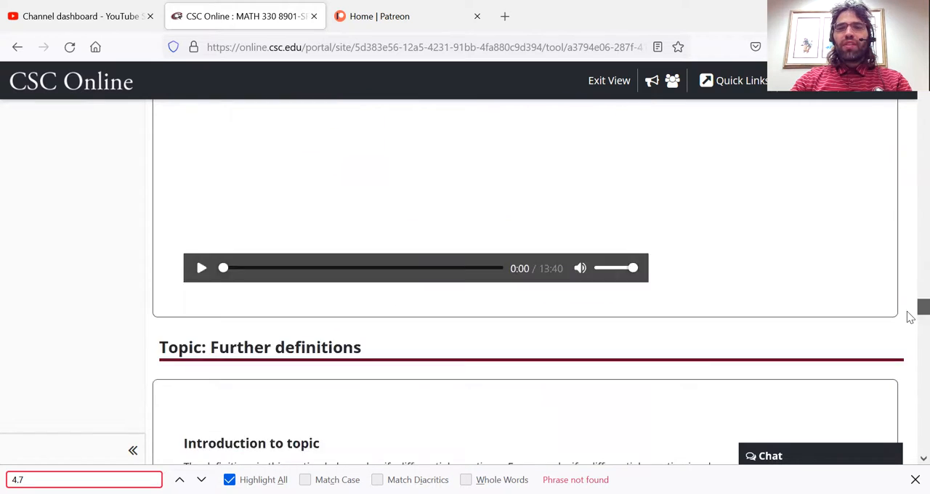
scroll(down, 3)
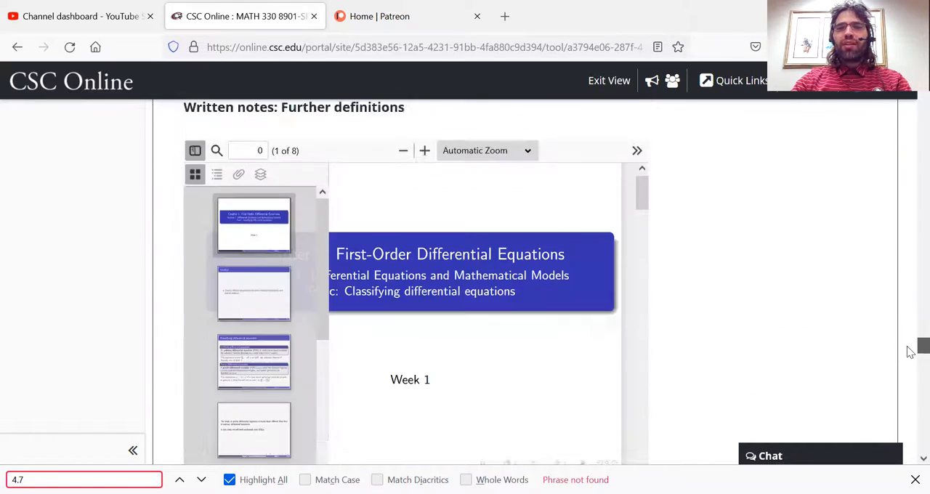
scroll(down, 3)
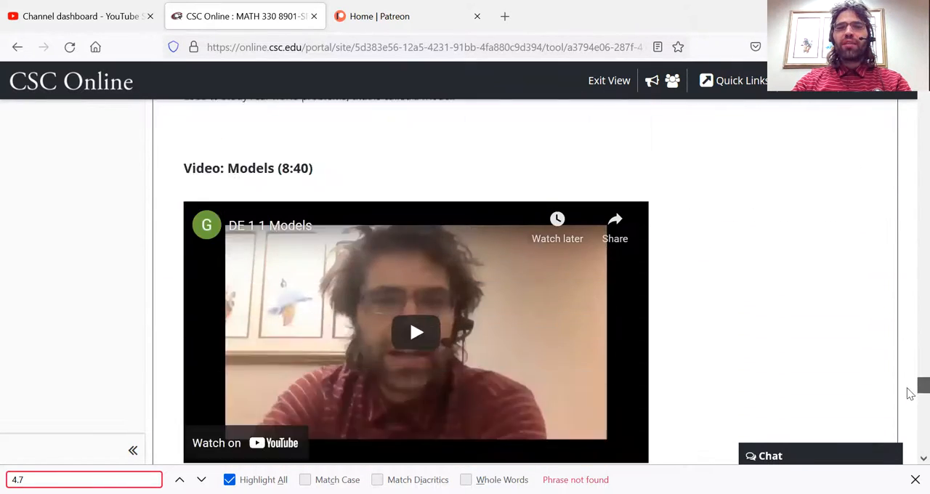
scroll(down, 3)
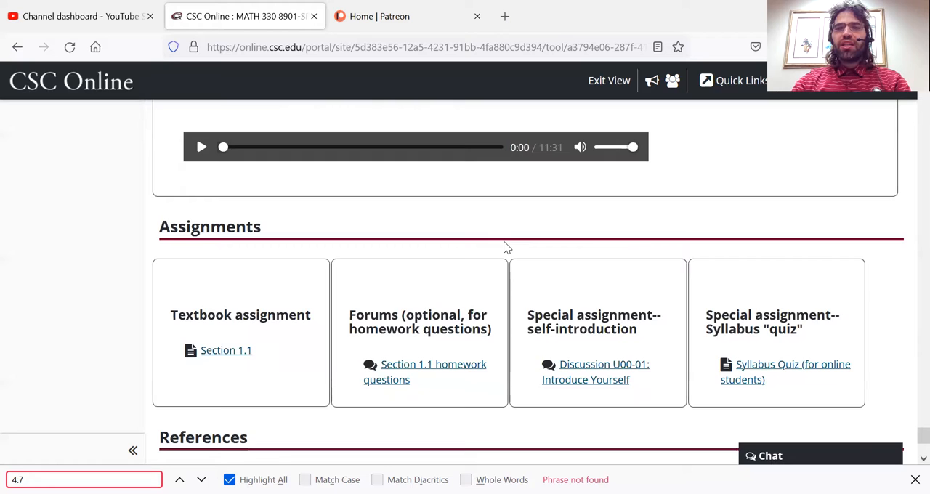
mouse_move(537, 259)
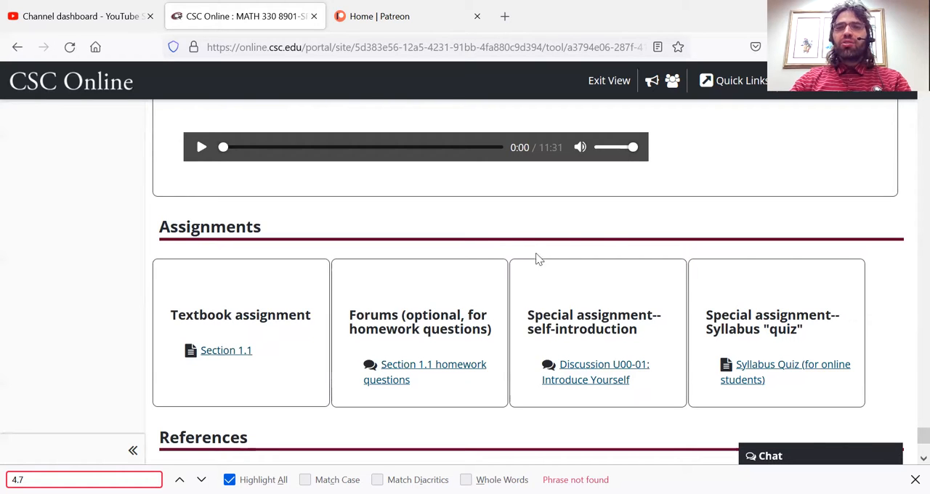
mouse_move(567, 240)
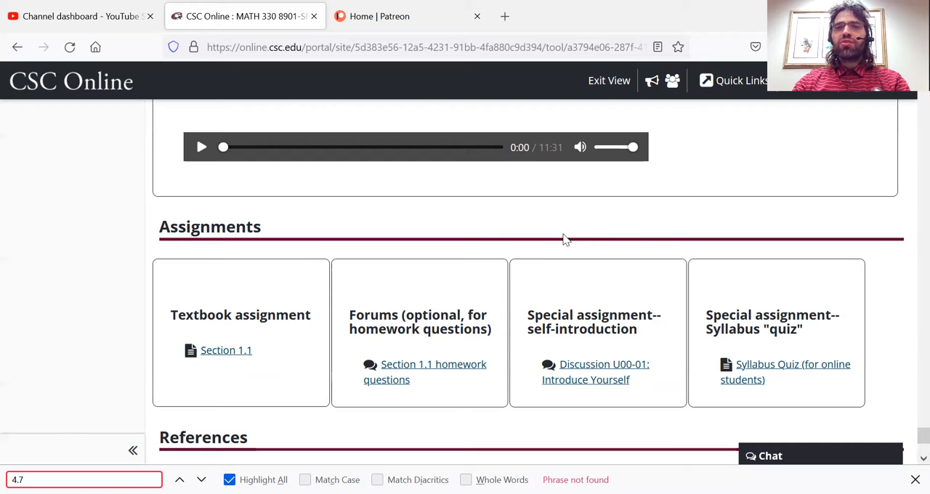
mouse_move(541, 252)
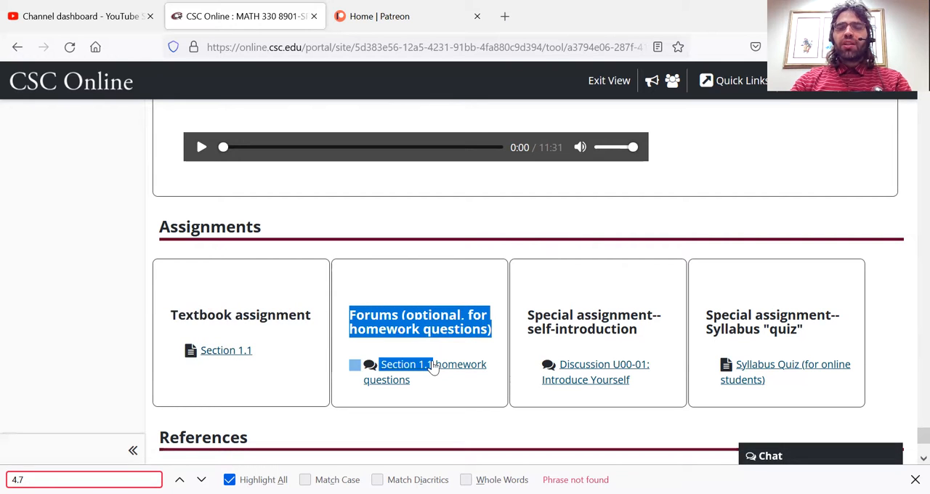
mouse_move(405, 364)
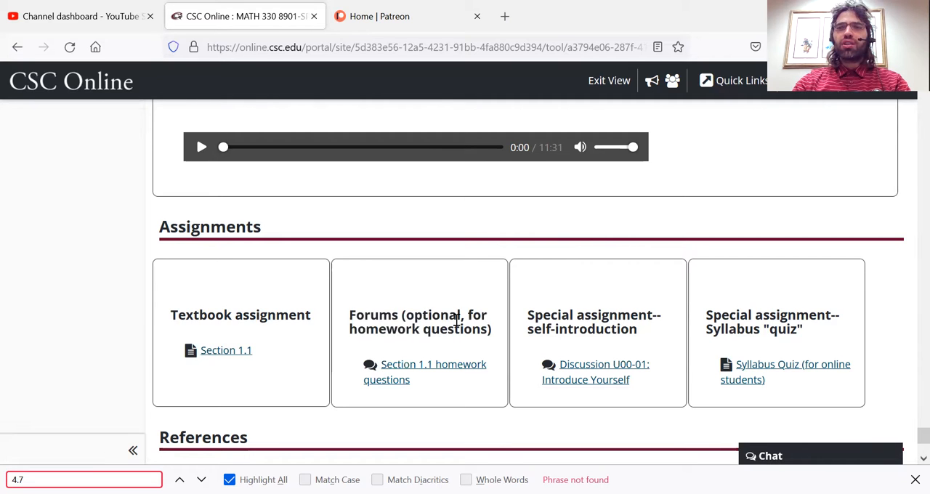
mouse_move(624, 310)
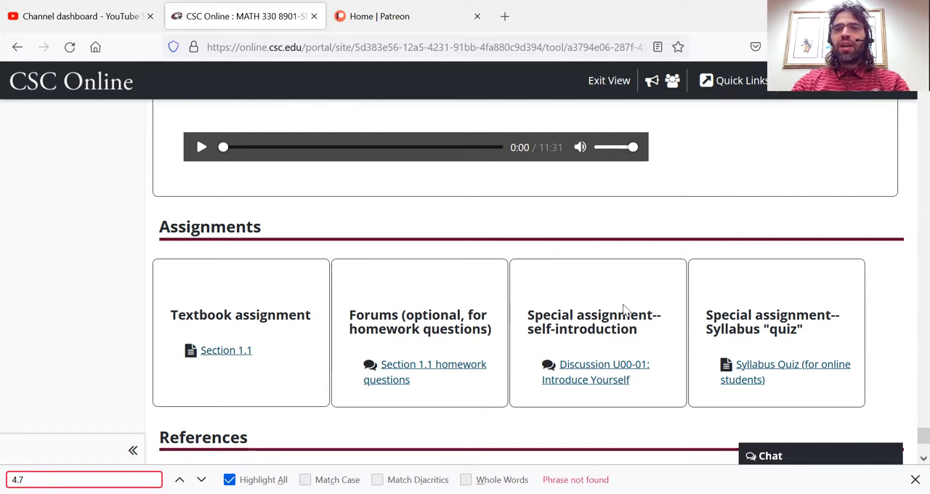
mouse_move(563, 342)
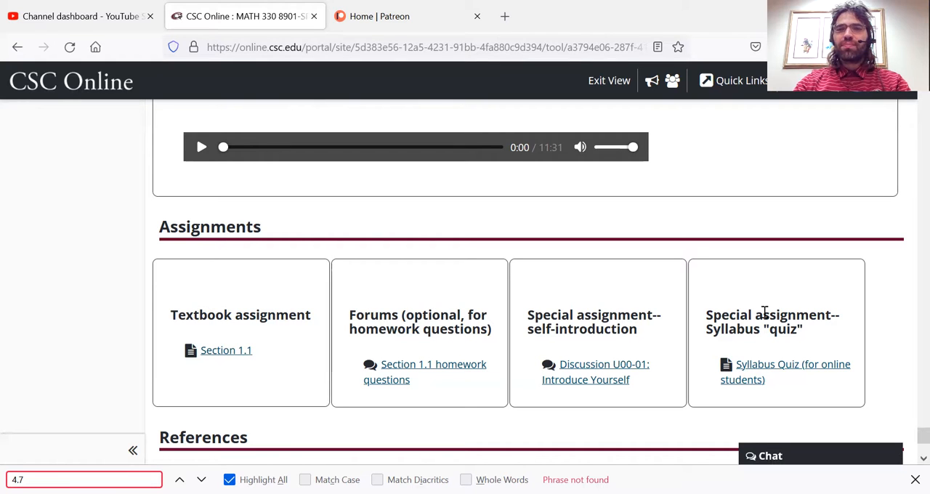
mouse_move(247, 312)
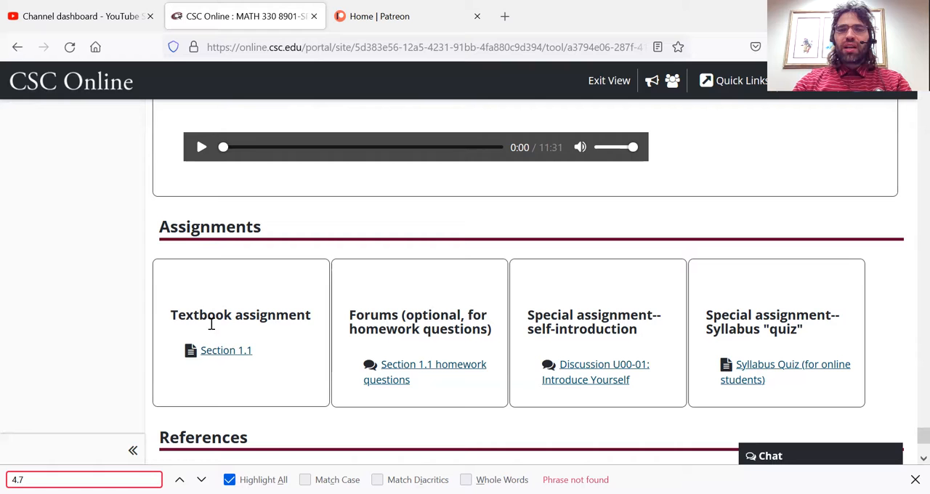
mouse_move(226, 351)
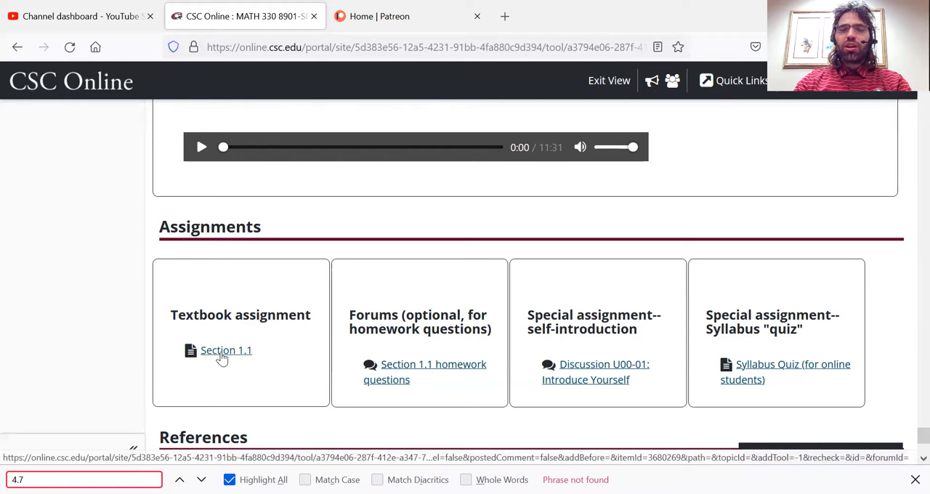
Open the Section 1.1 textbook assignment and review its instructions, Edwards problems and submission area
click(226, 350)
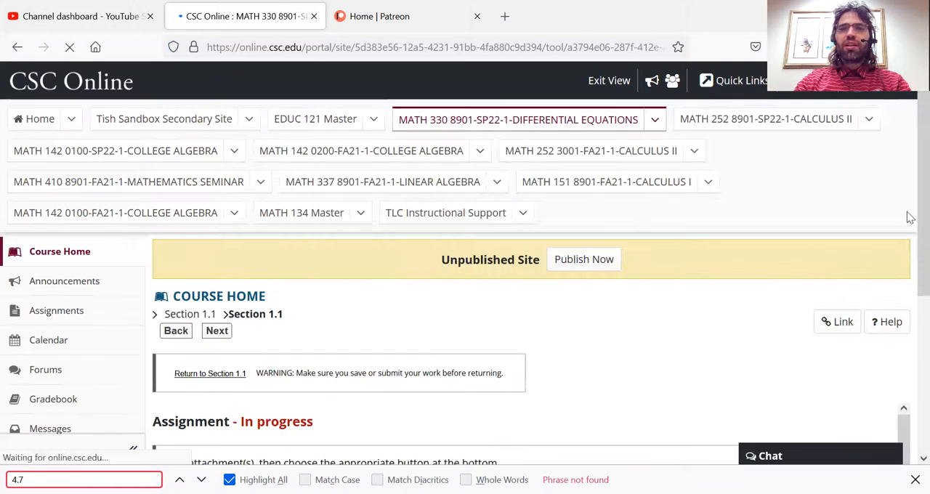
scroll(down, 3)
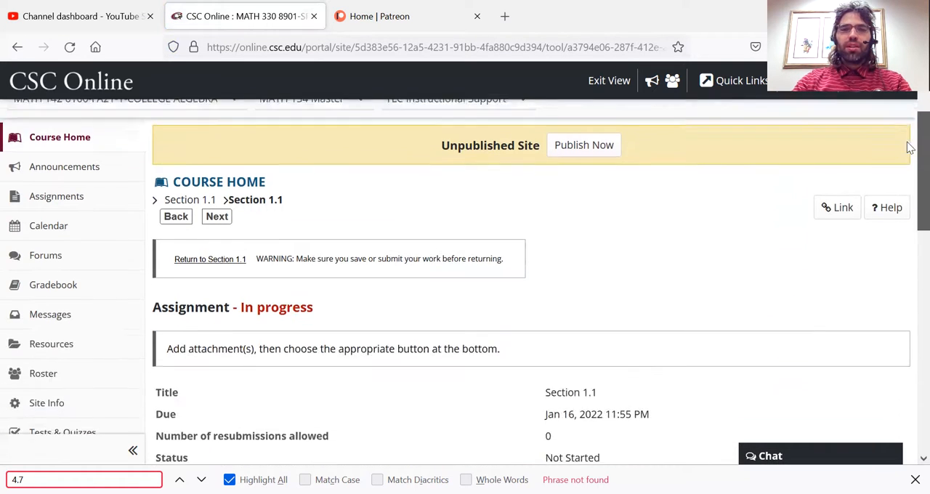
scroll(down, 3)
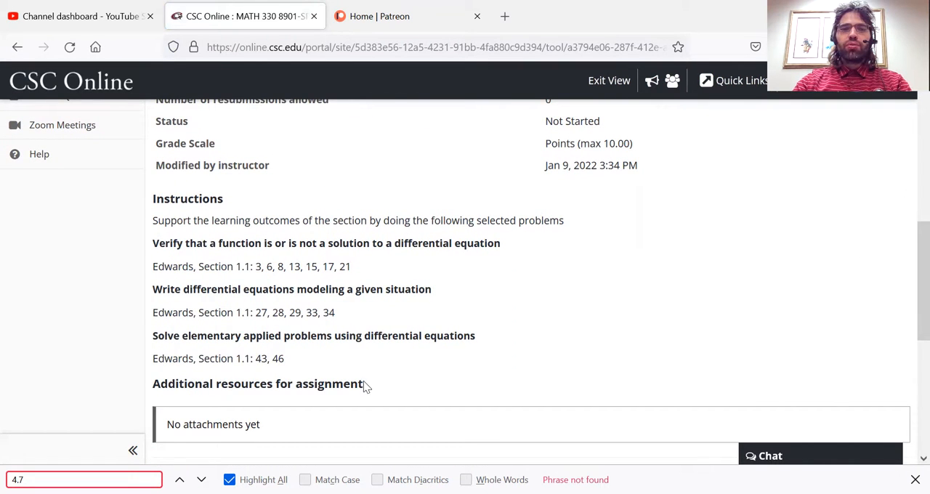
drag(153, 220, 284, 358)
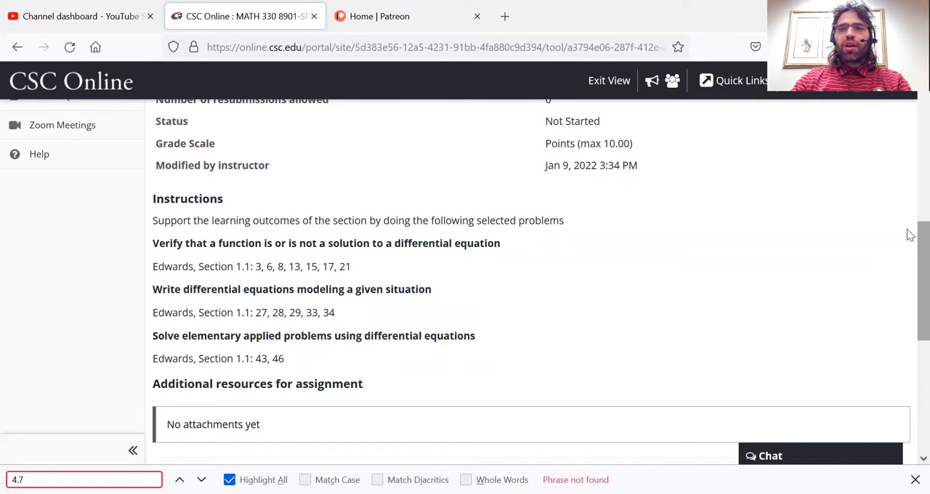
mouse_move(629, 185)
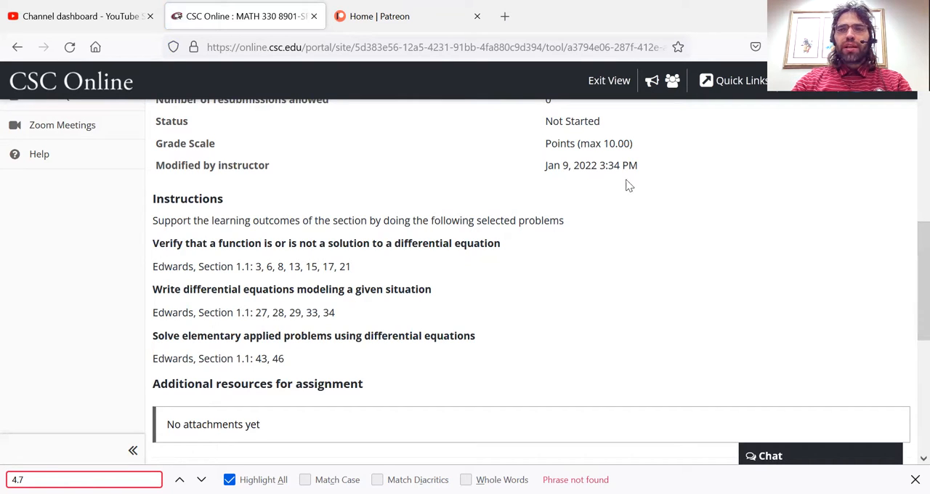
scroll(down, 3)
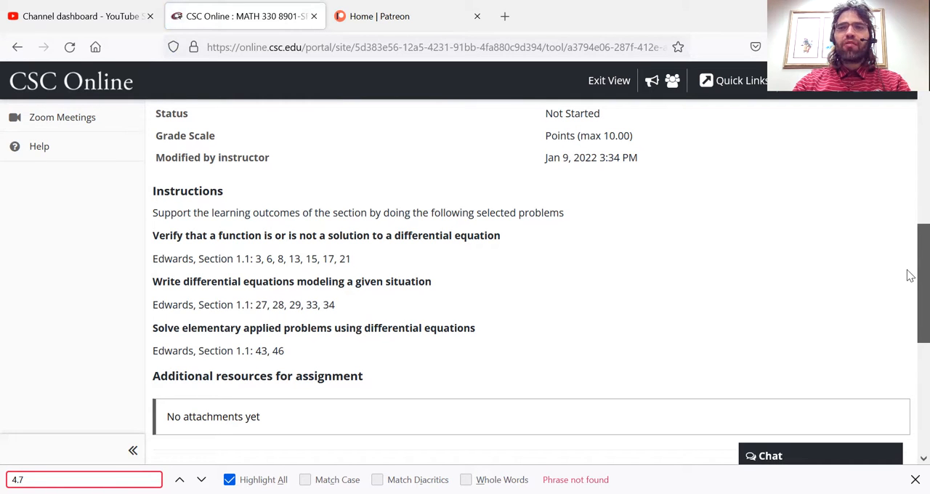
scroll(down, 3)
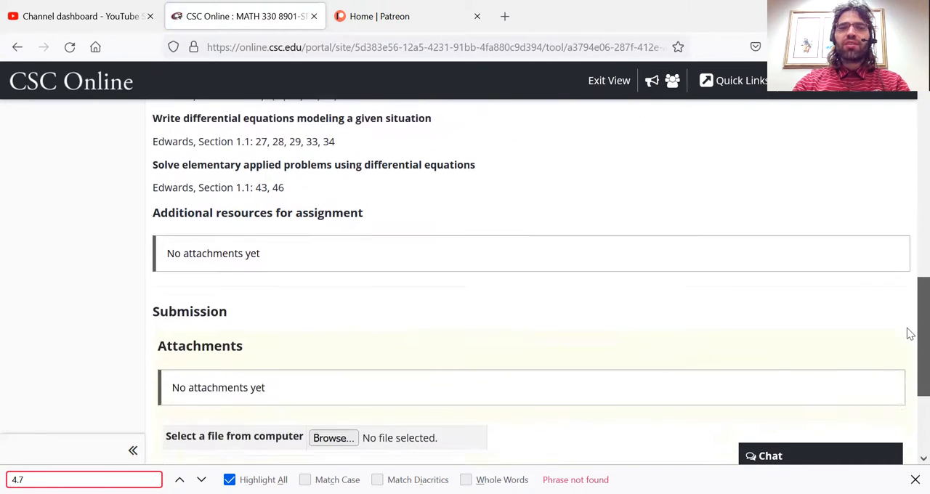
scroll(down, 3)
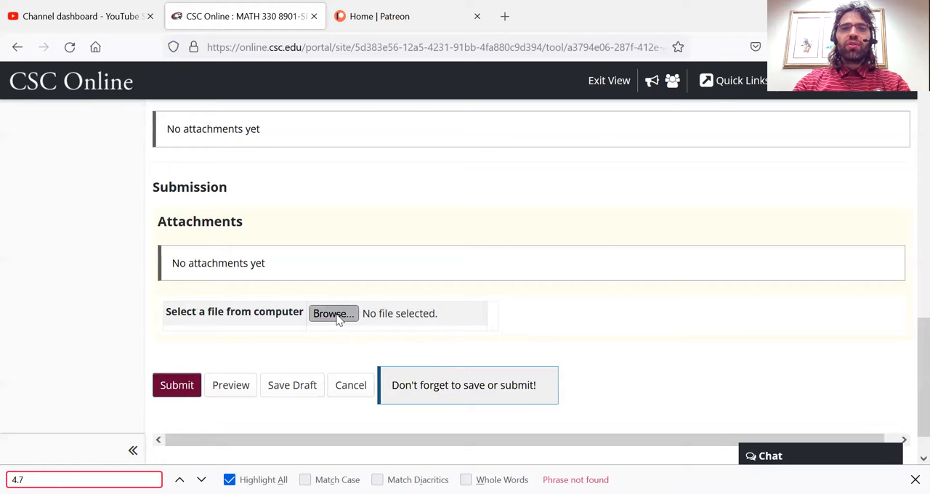
Attach Presentation notes.docx to the Section 1.1 submission
click(333, 313)
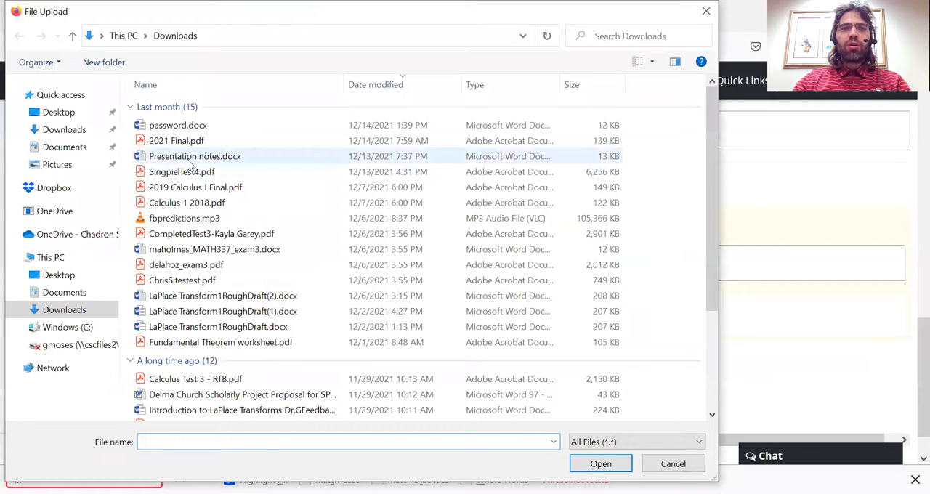
click(195, 156)
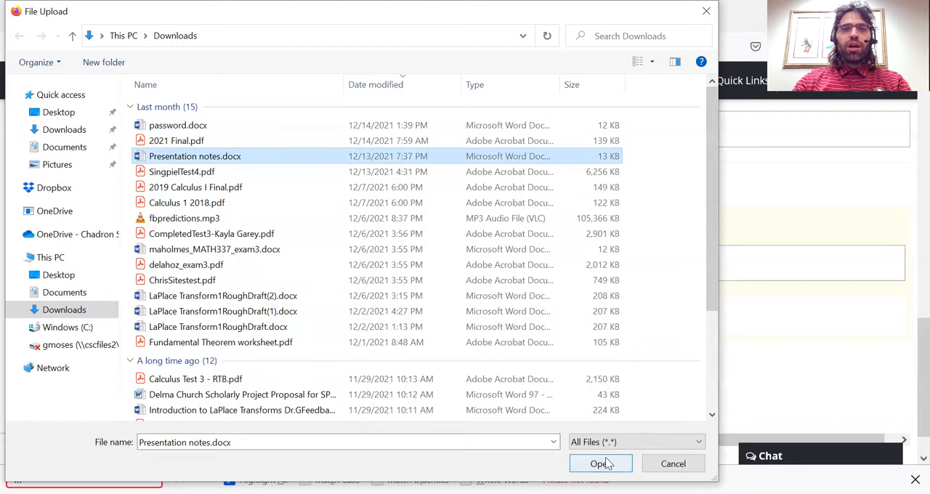
click(599, 464)
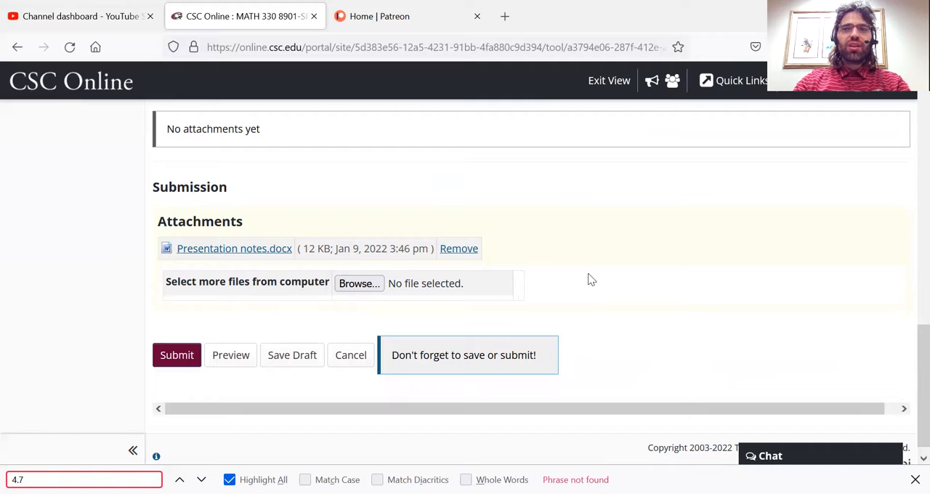
mouse_move(580, 271)
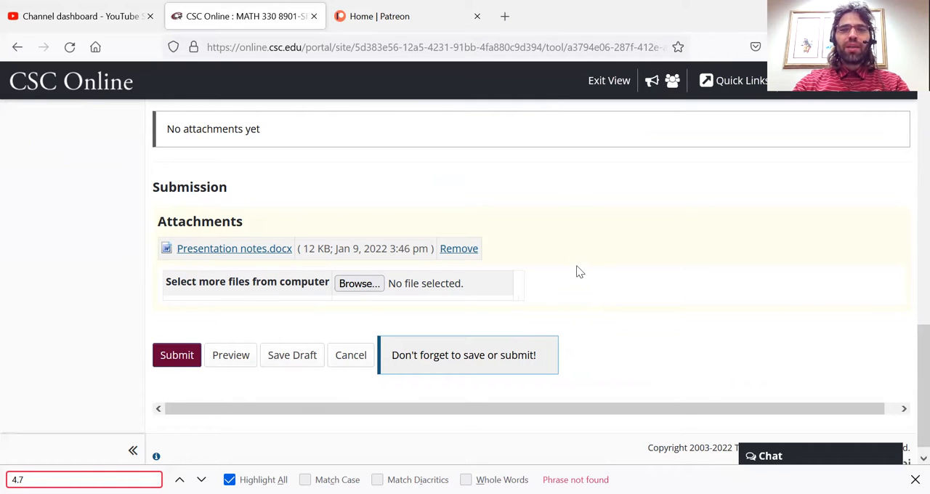
mouse_move(392, 328)
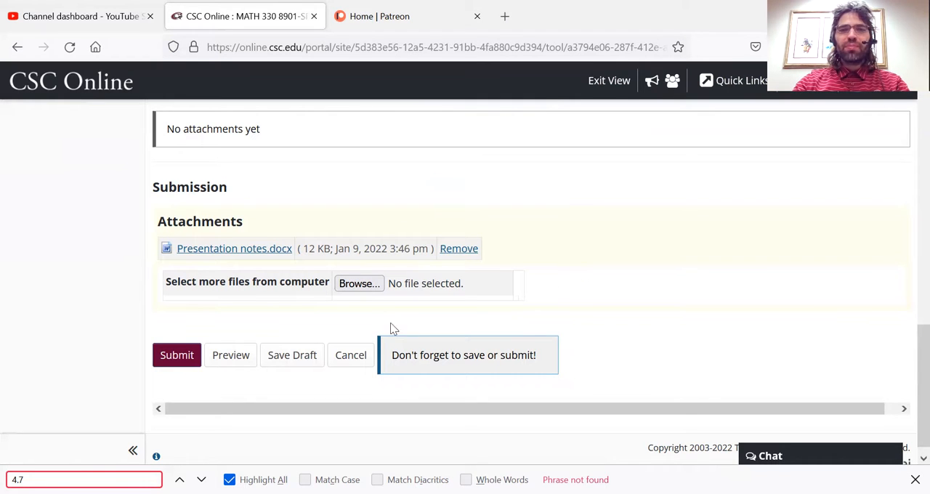
mouse_move(529, 232)
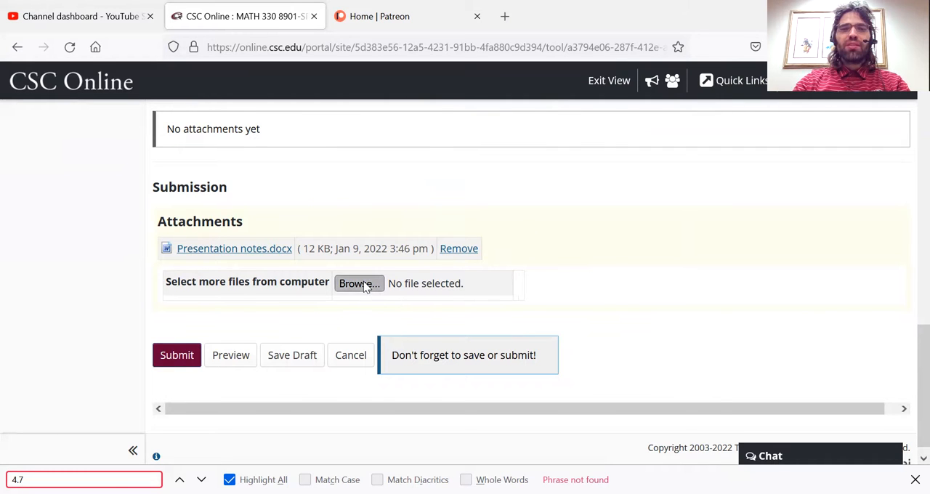
Attach 2021 Final.pdf as well and submit the assignment
click(359, 283)
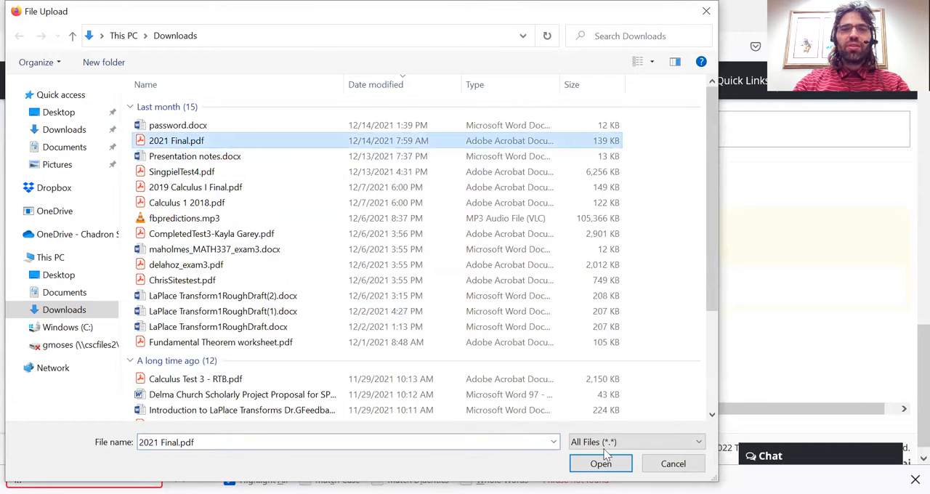
click(601, 464)
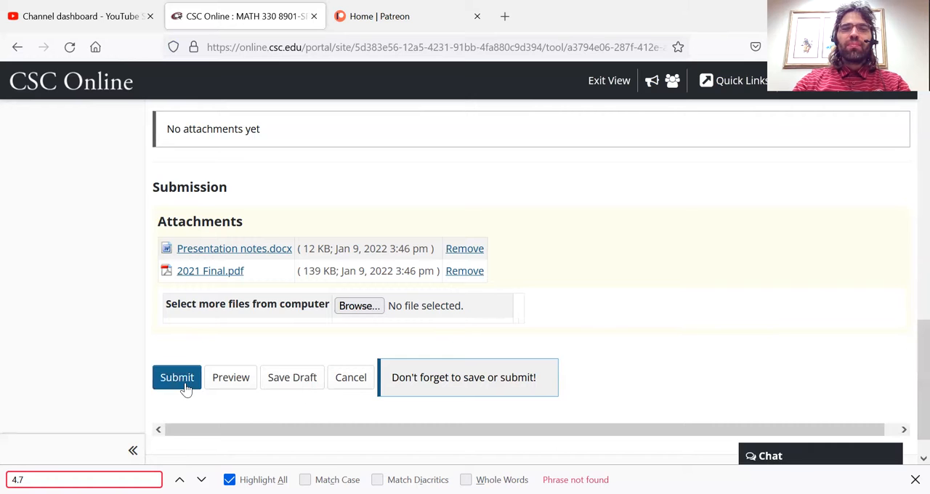
click(177, 377)
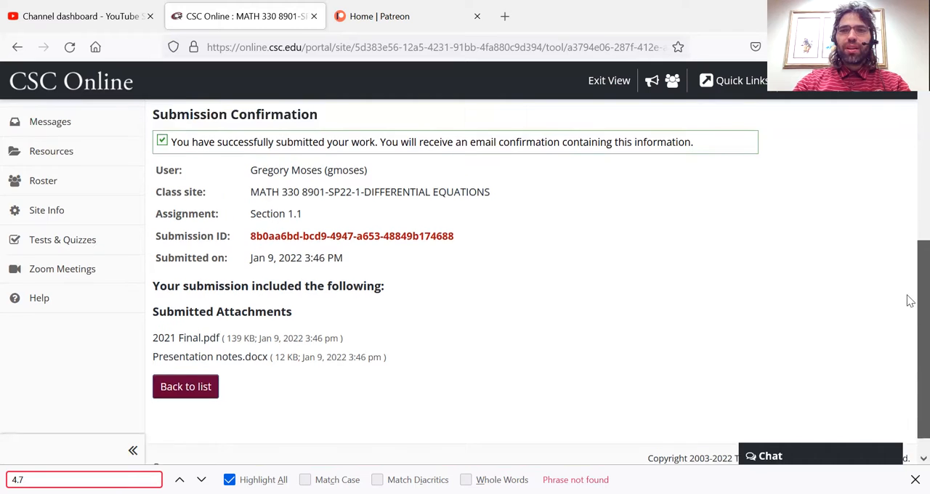
Return to Course Home via Back to list and reopen the Week 1 Section 1.1 page
click(185, 386)
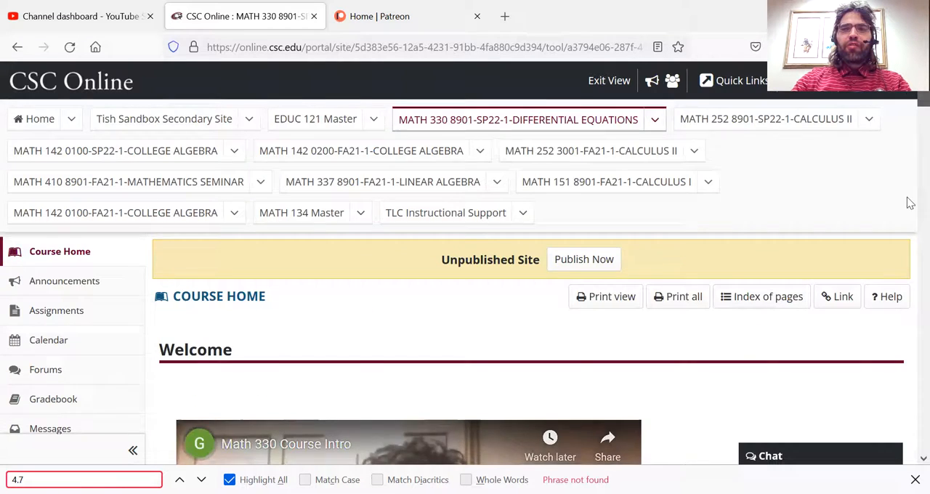
scroll(down, 3)
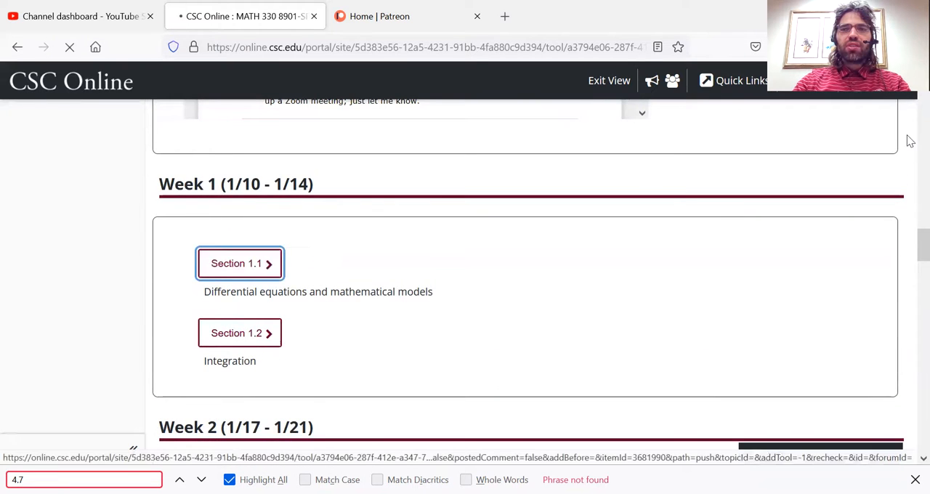
click(240, 263)
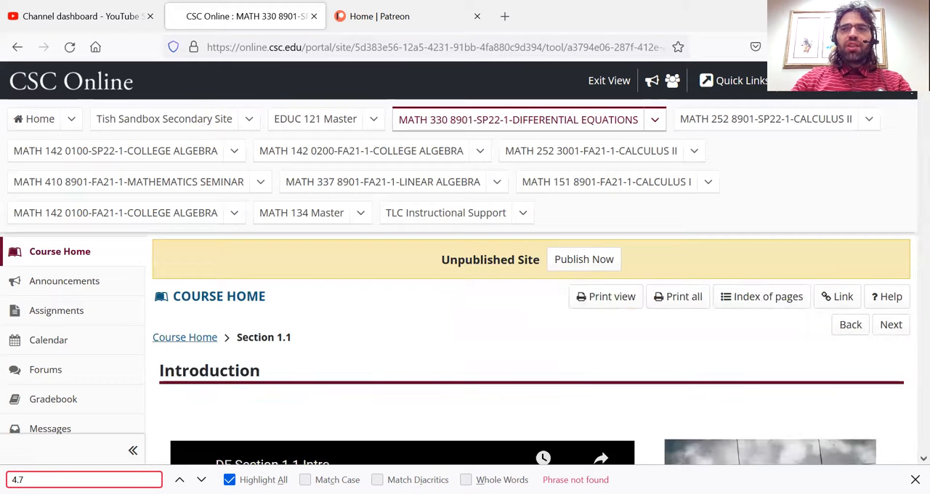
scroll(down, 3)
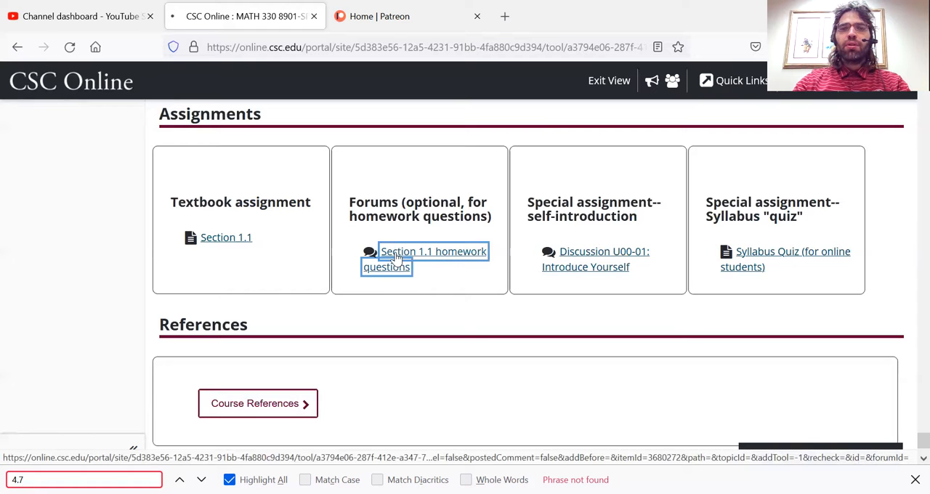
Post 'Help with question 12' in the Section 1.1 homework questions forum, then return to Section 1.1
click(433, 252)
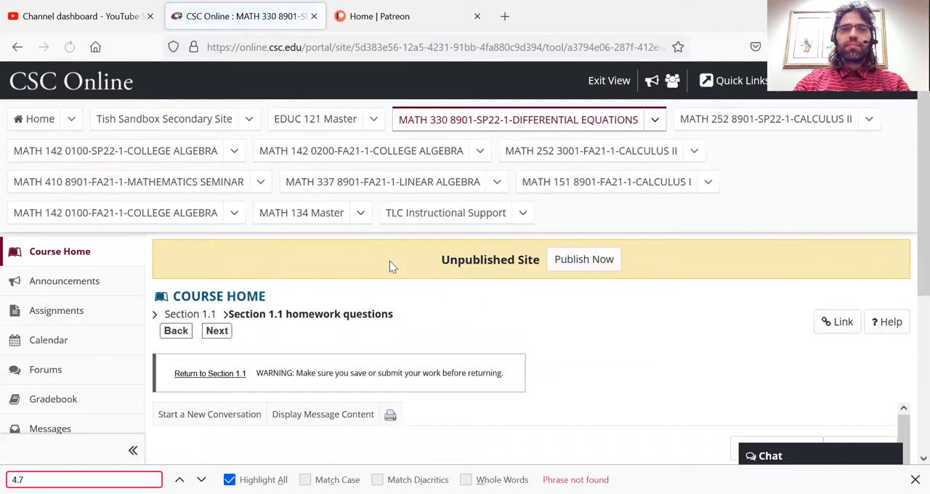
scroll(down, 3)
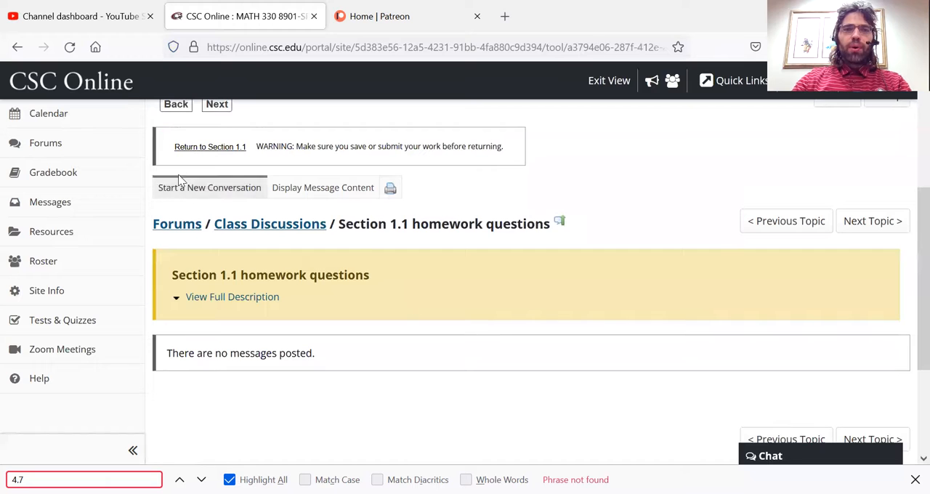
click(210, 187)
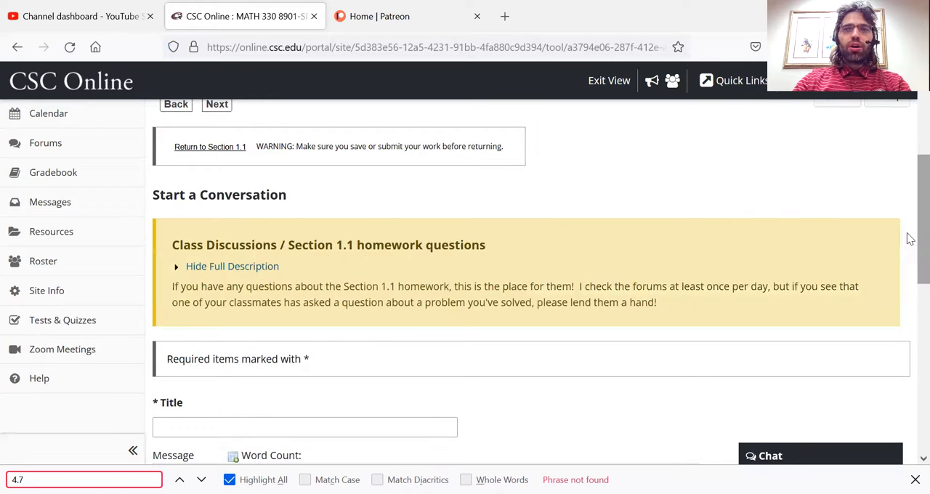
text(Help with ques)
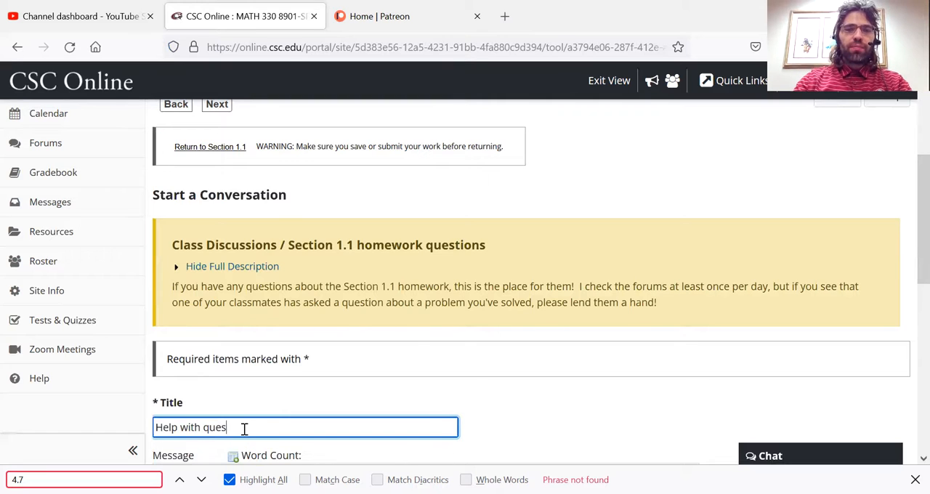
text(tion 12)
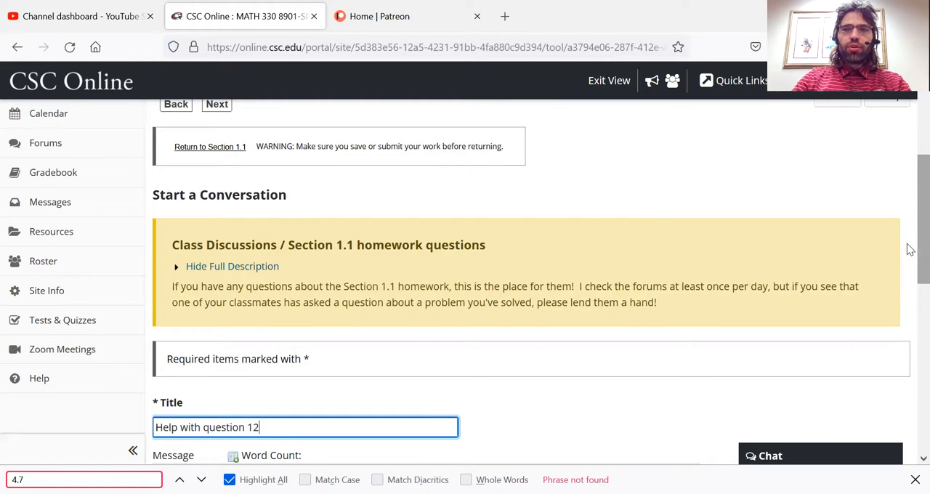
text(blah blah blah)
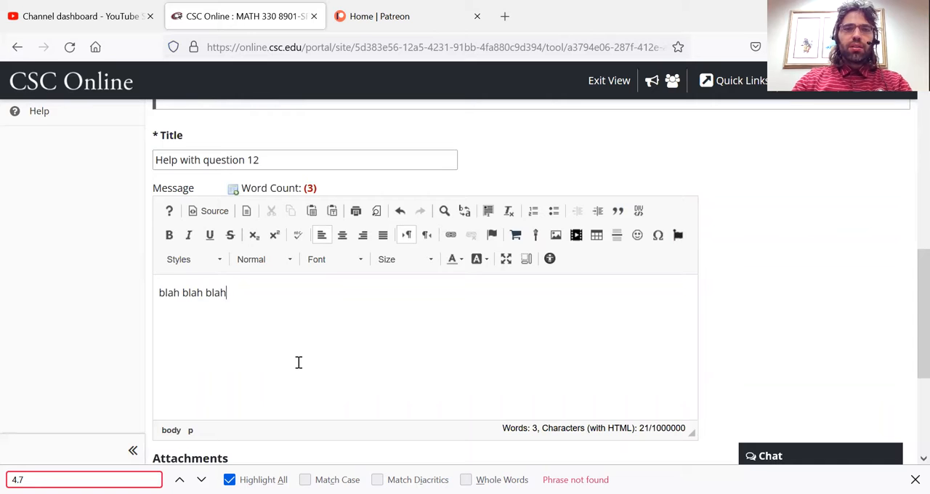
scroll(down, 3)
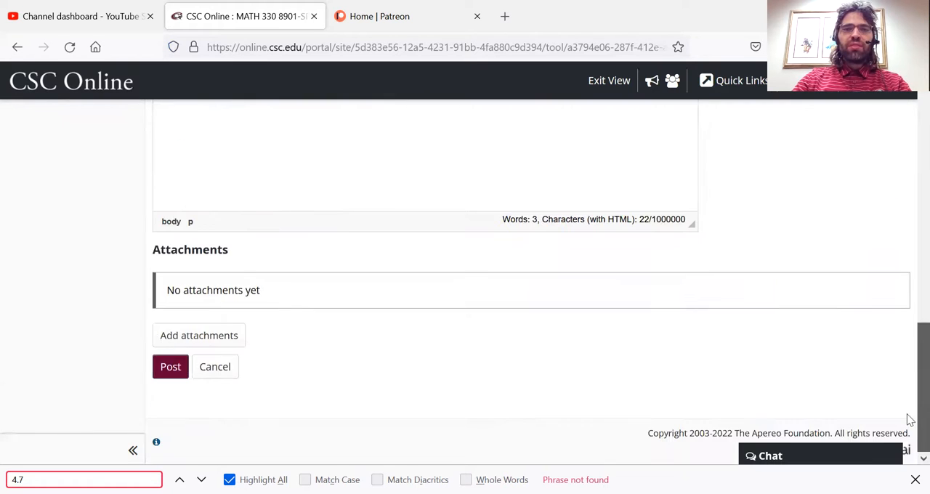
click(170, 366)
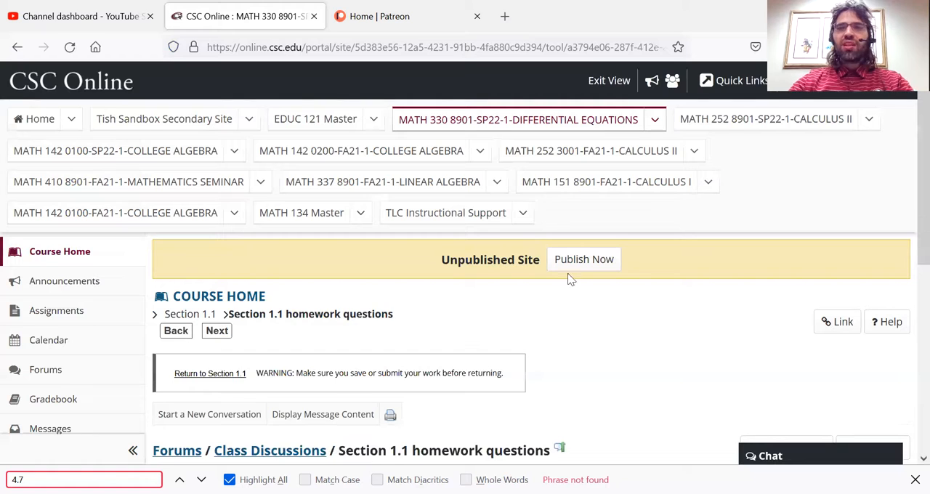
mouse_move(910, 166)
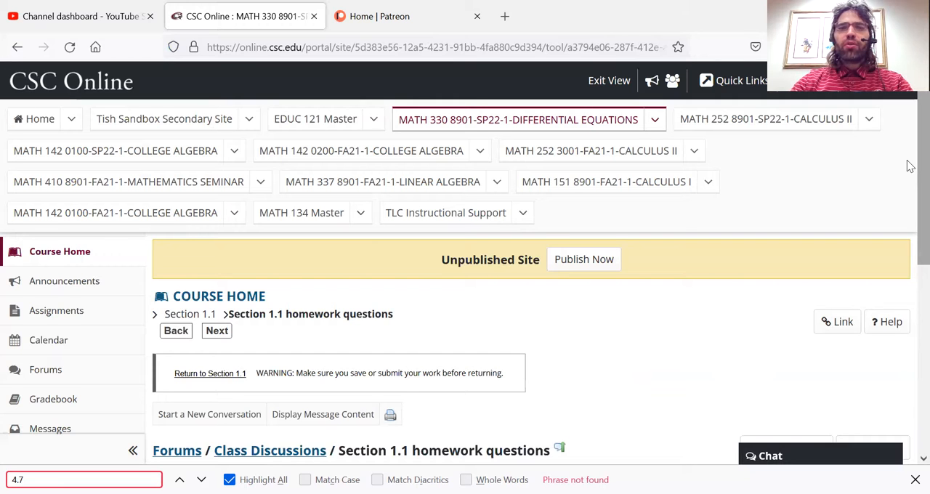
scroll(down, 3)
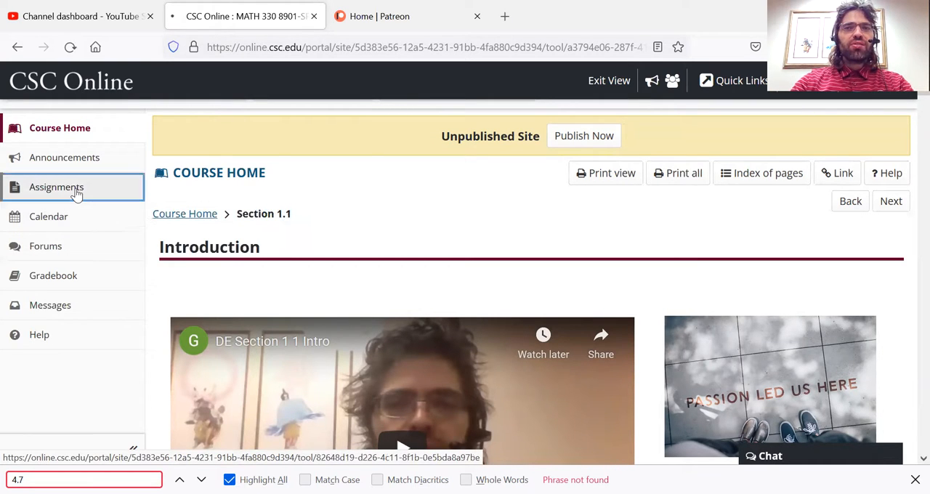
Glance at the assignments list, then open Forums listing Class Discussions like Orbits and chaos questions
click(56, 187)
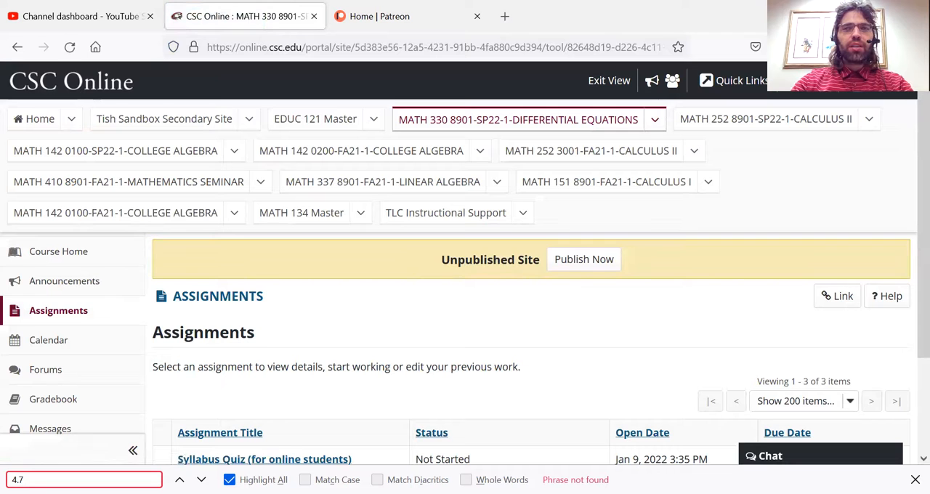
scroll(down, 3)
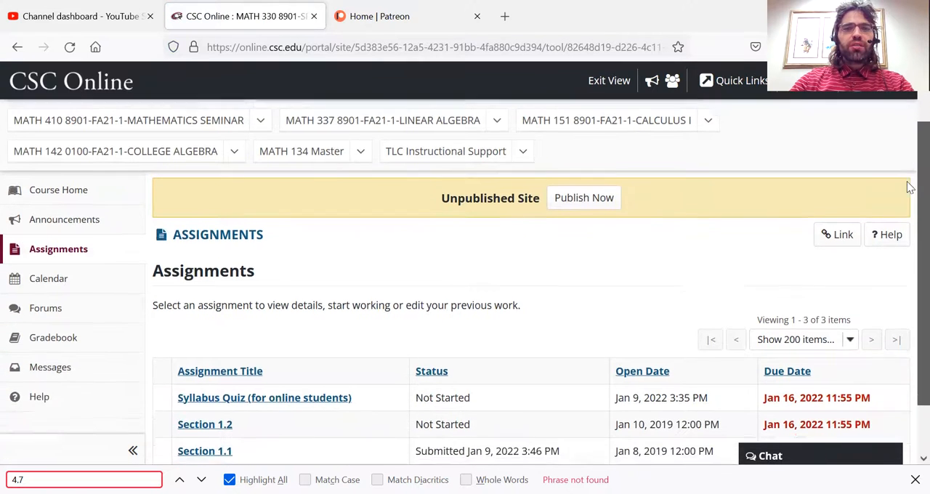
scroll(down, 3)
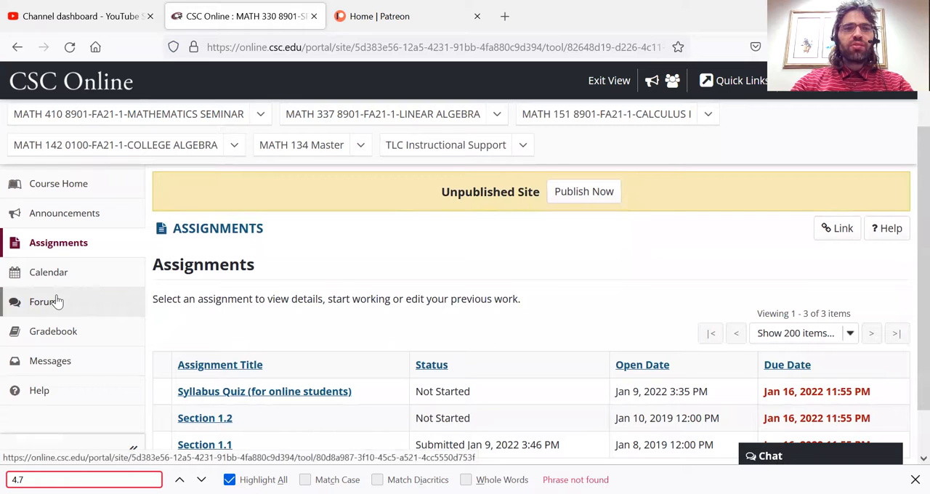
click(45, 301)
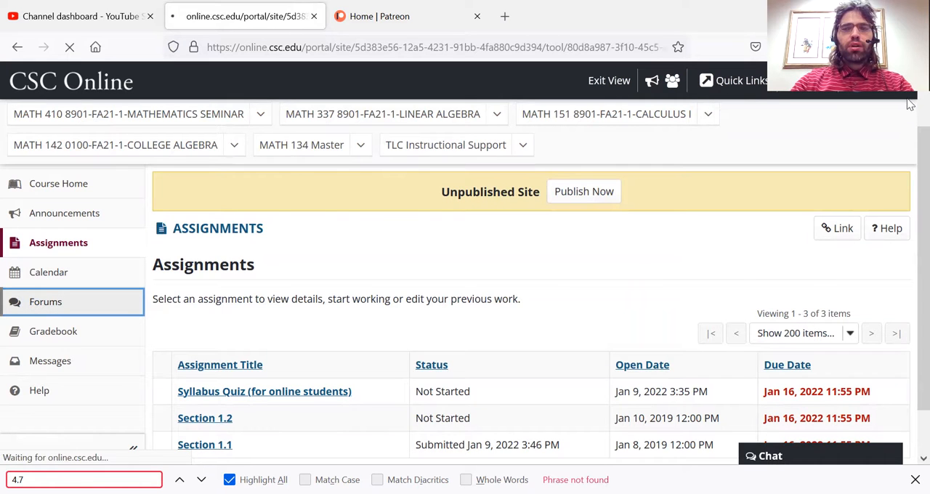
click(45, 301)
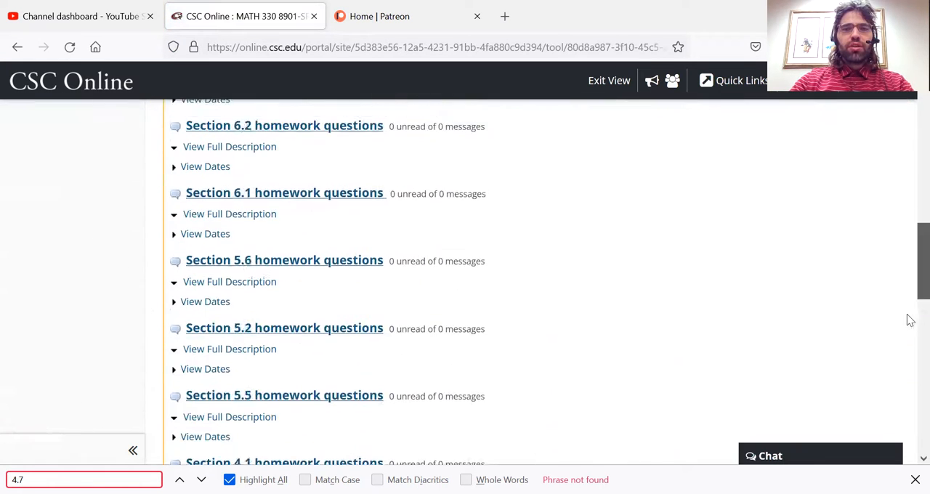
scroll(down, 3)
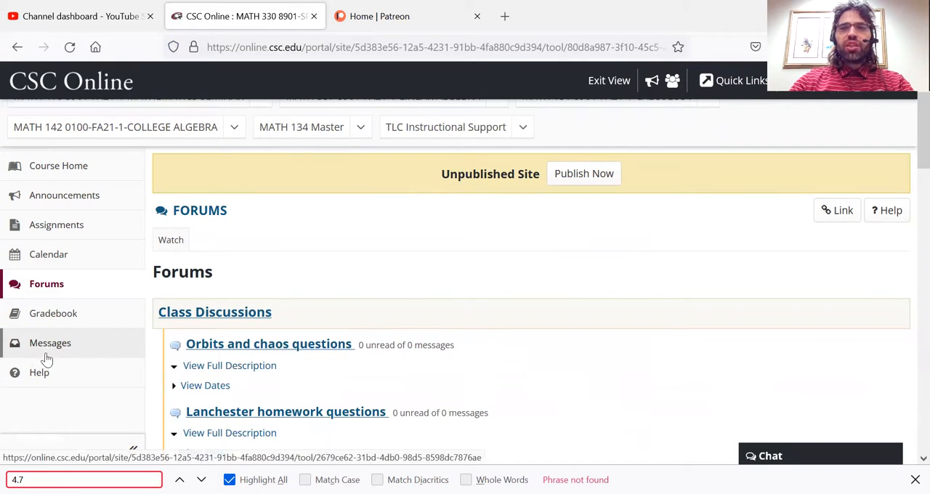
Open Messages and view the empty Received, Sent, Deleted and Draft folders
click(50, 342)
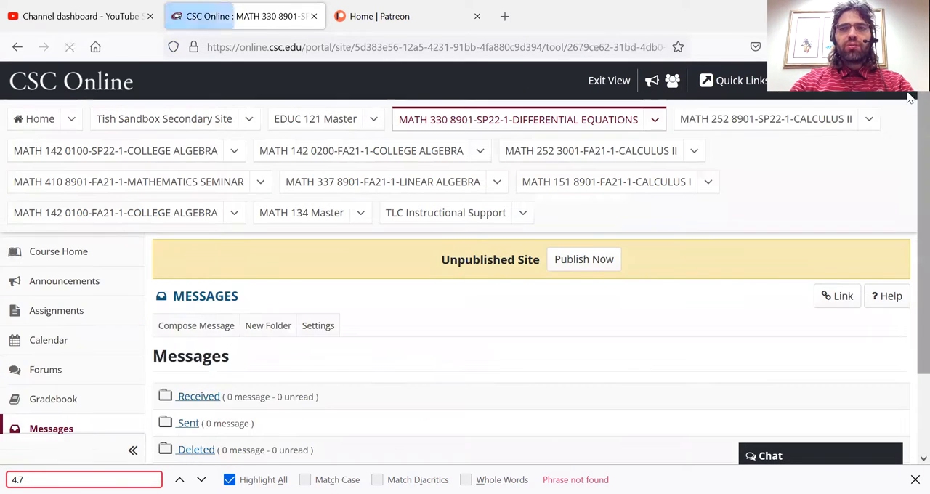
scroll(down, 3)
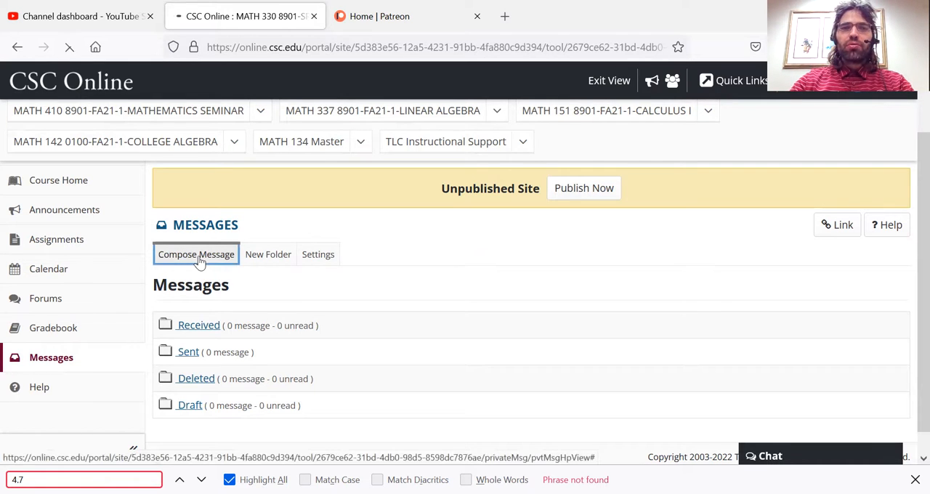
click(196, 254)
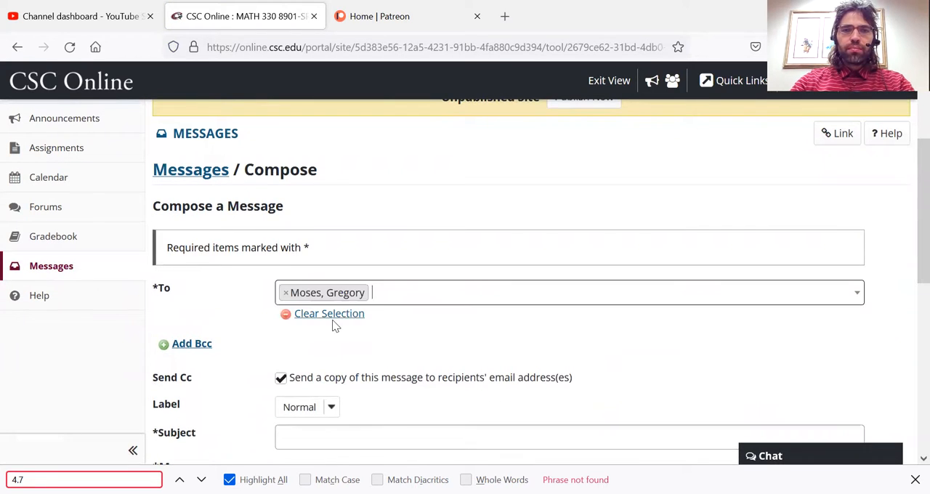
scroll(down, 3)
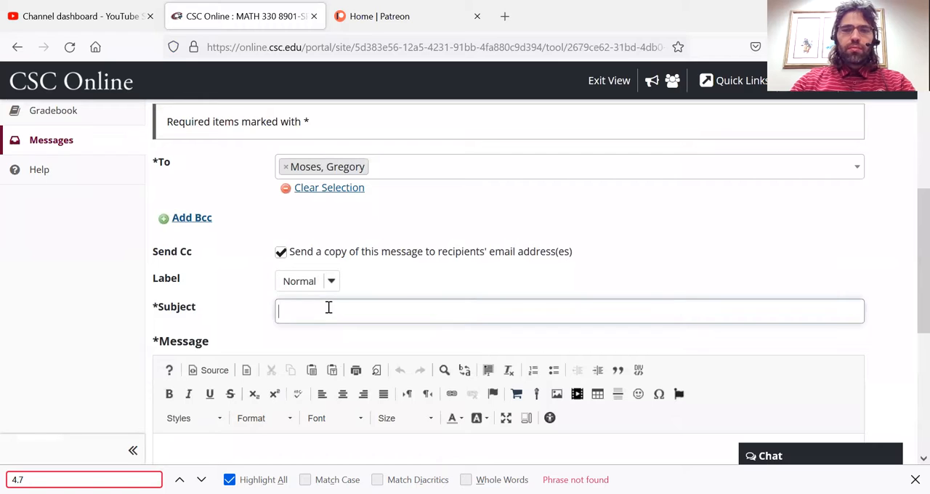
text(Help with ho)
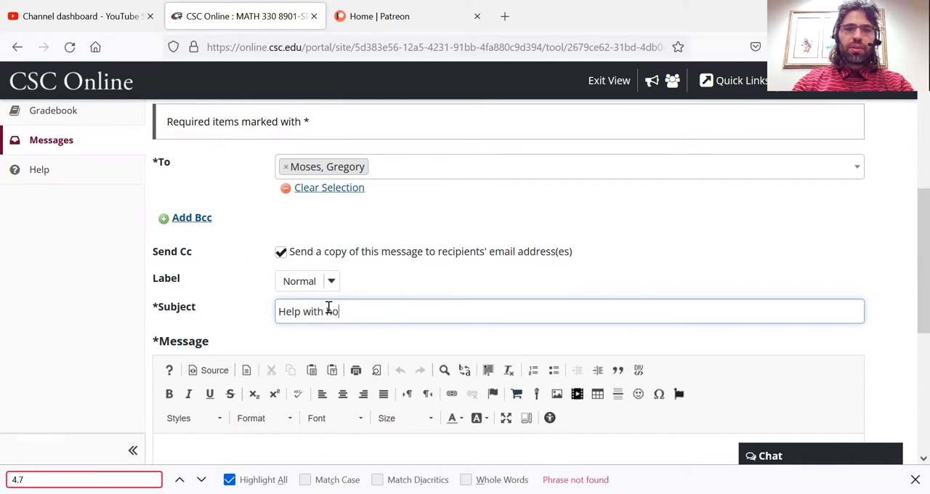
text(mework)
click(508, 439)
text(jkkjhgvbhnmnbv)
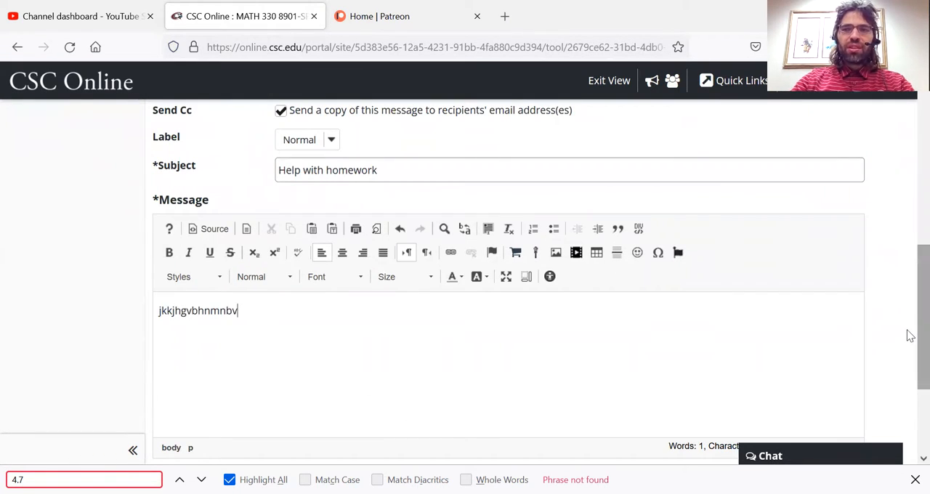
scroll(down, 3)
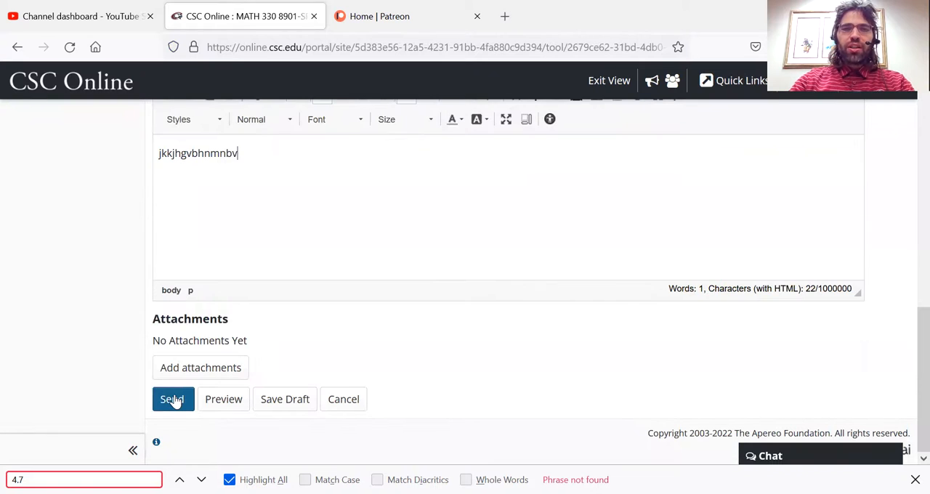
click(172, 398)
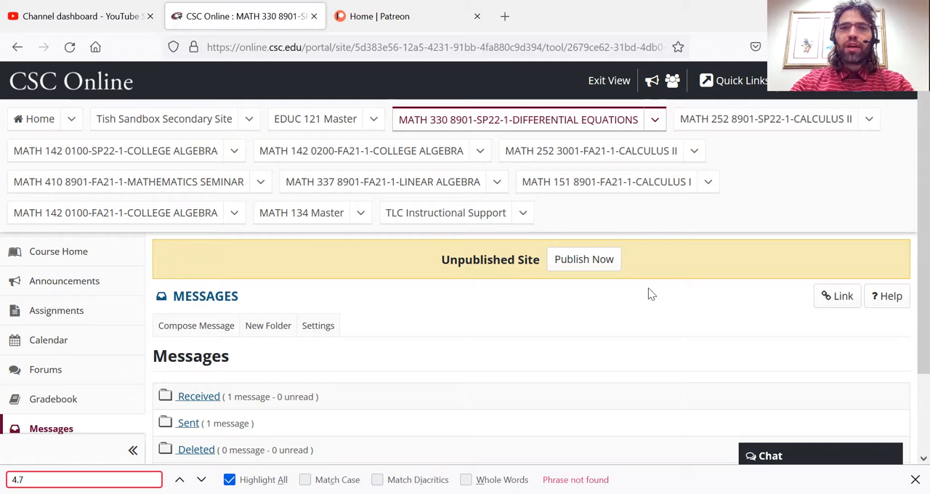
mouse_move(59, 251)
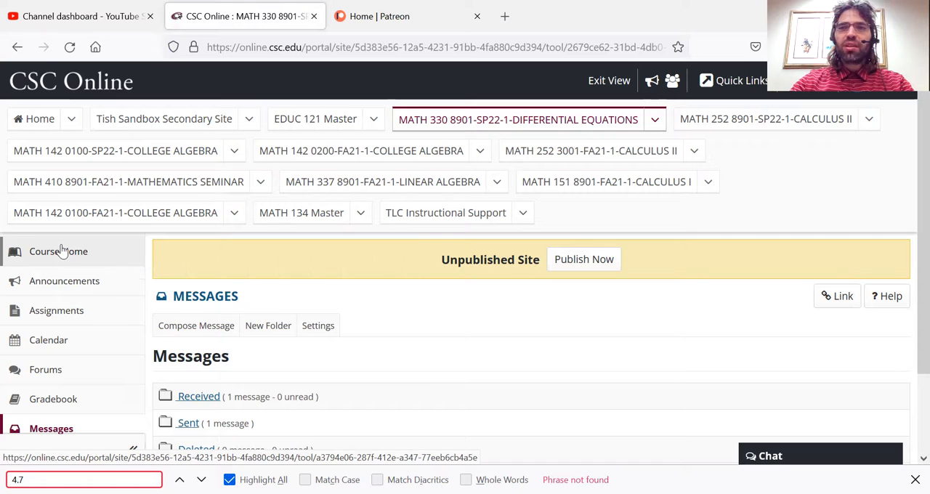
Return to Course Home and scroll through the Welcome section, intro video and syllabus
click(58, 251)
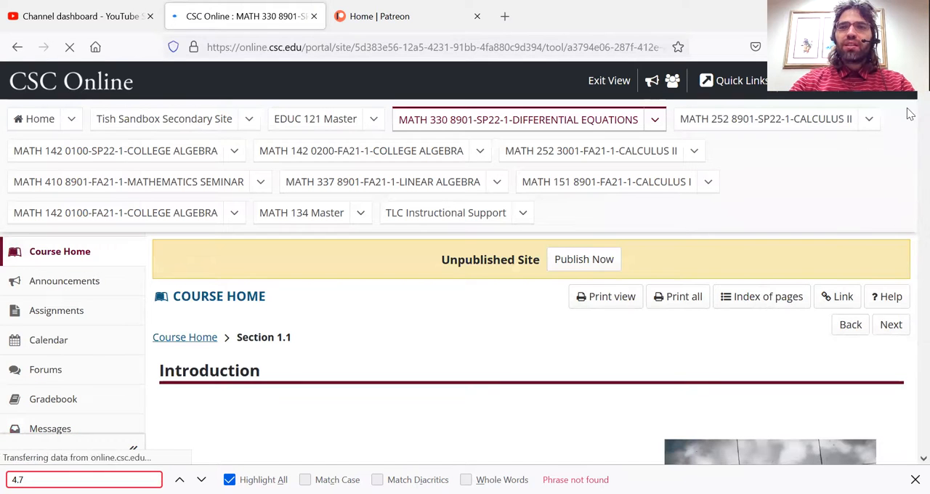
scroll(down, 3)
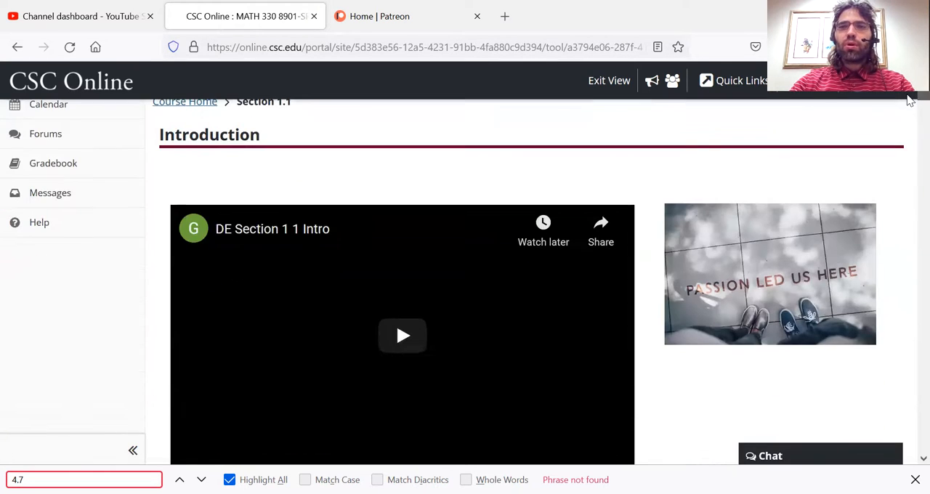
scroll(down, 3)
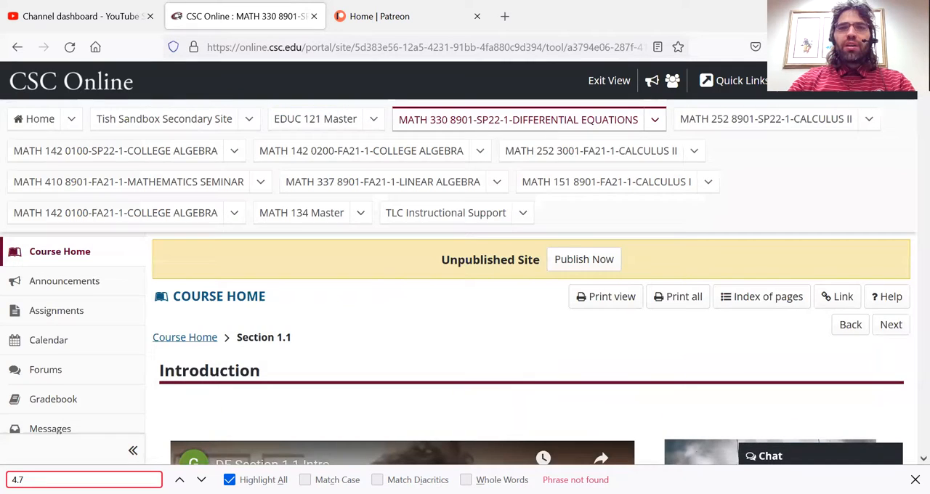
scroll(down, 3)
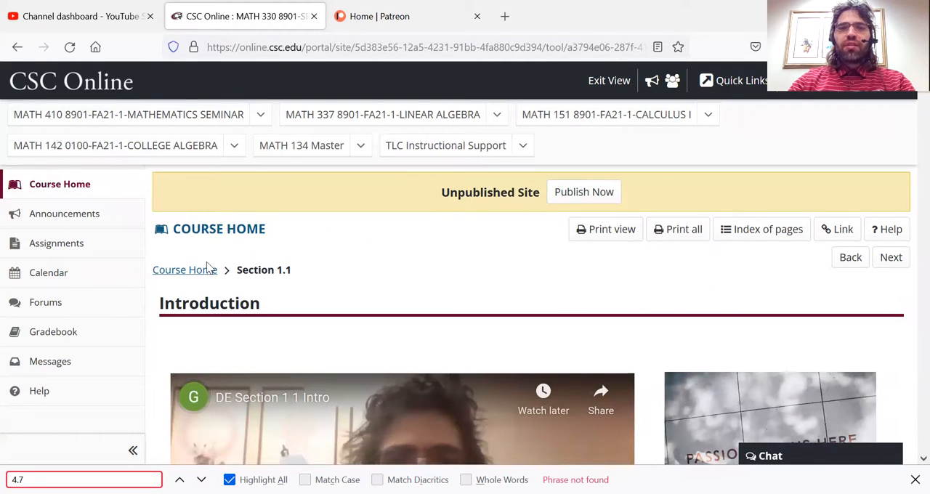
mouse_move(185, 275)
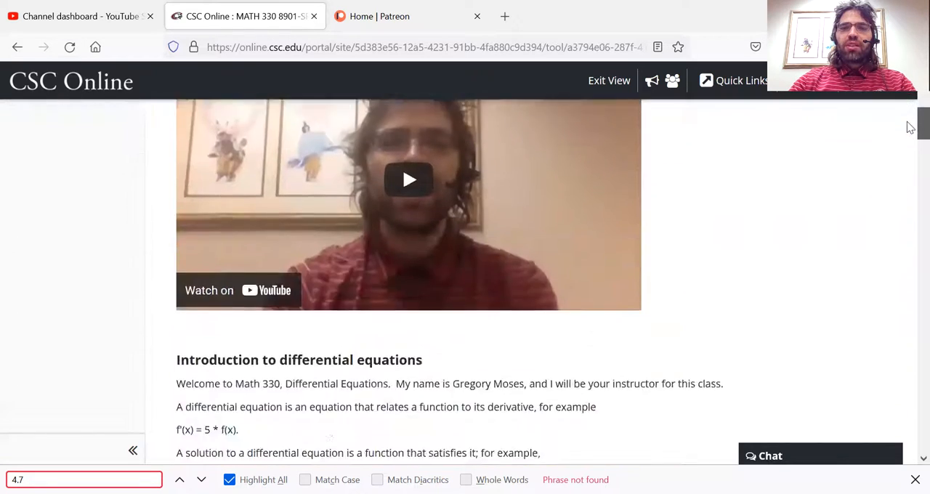
scroll(down, 3)
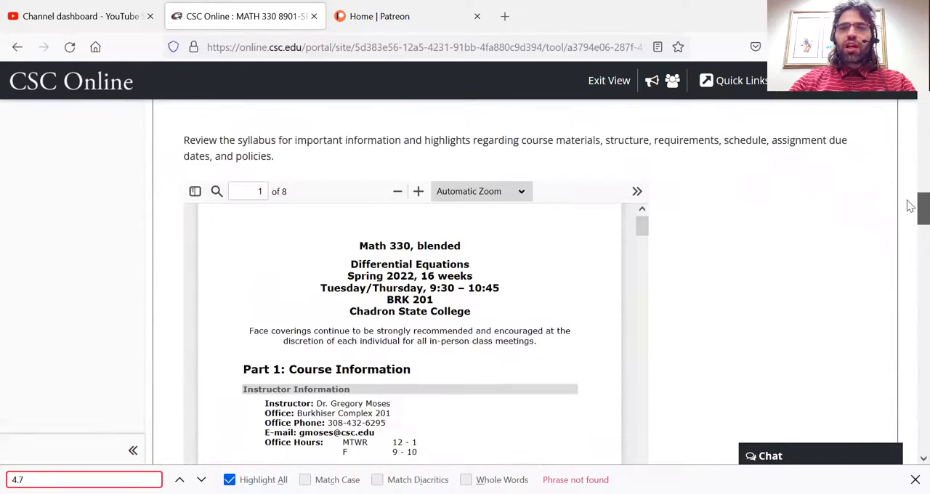
scroll(down, 3)
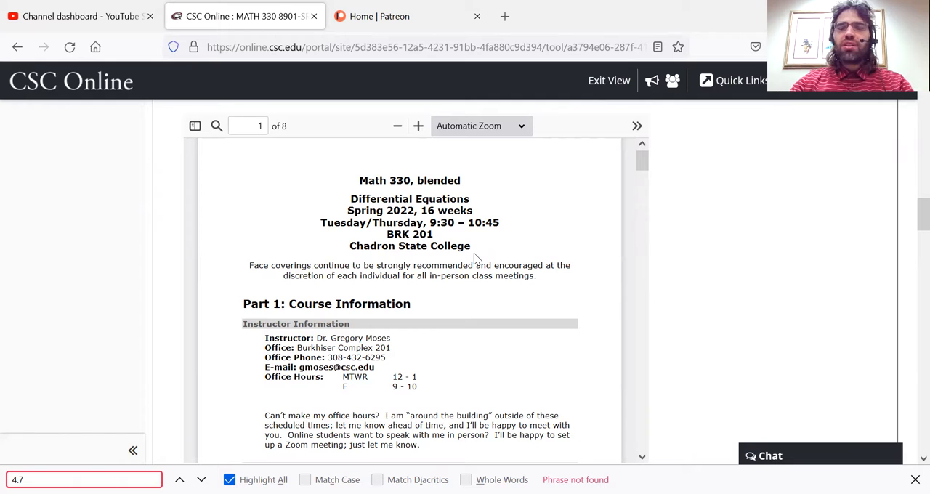
mouse_move(604, 233)
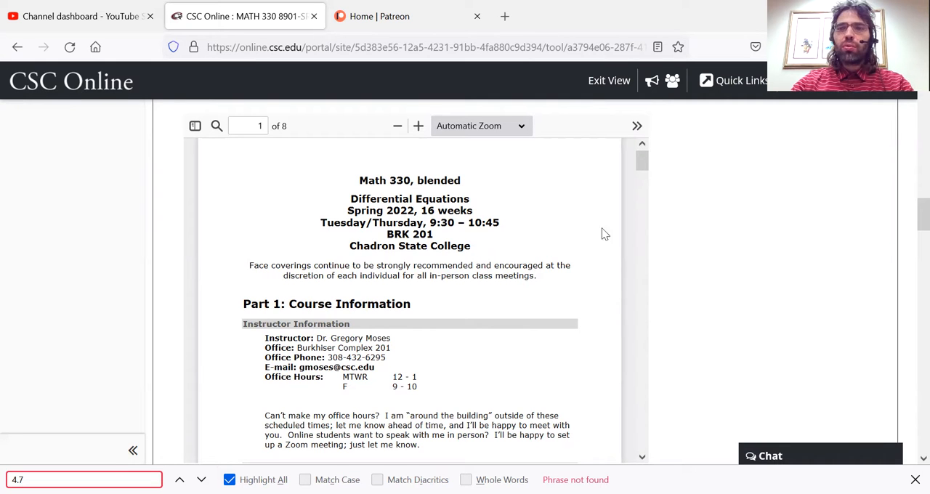
scroll(down, 3)
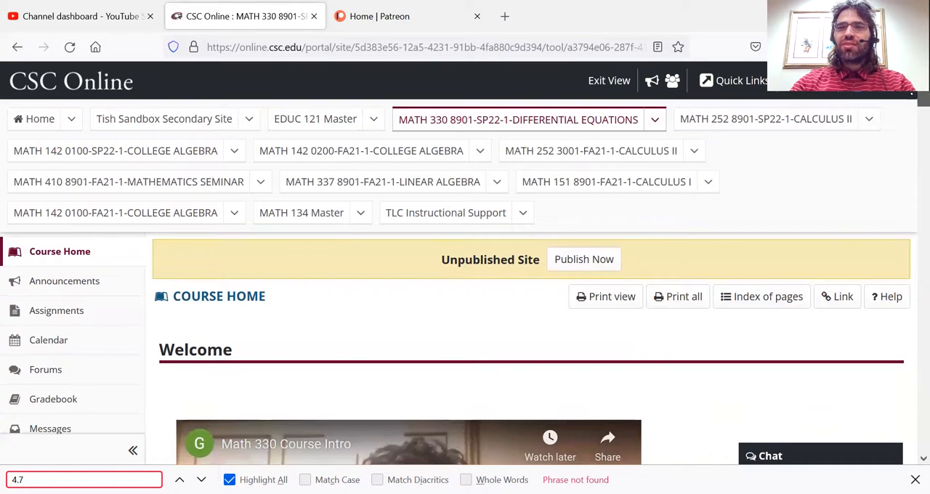
Scroll to the Week 1 unit and select Section 1.2
scroll(down, 3)
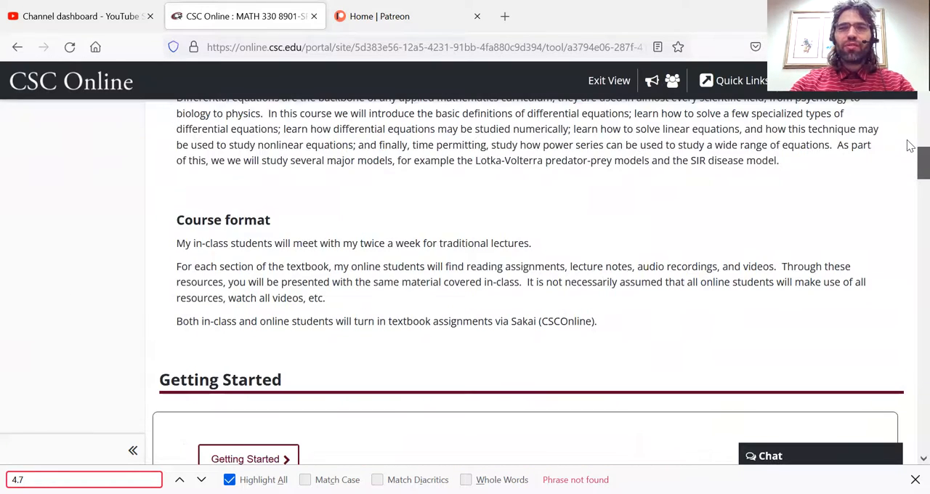
scroll(down, 3)
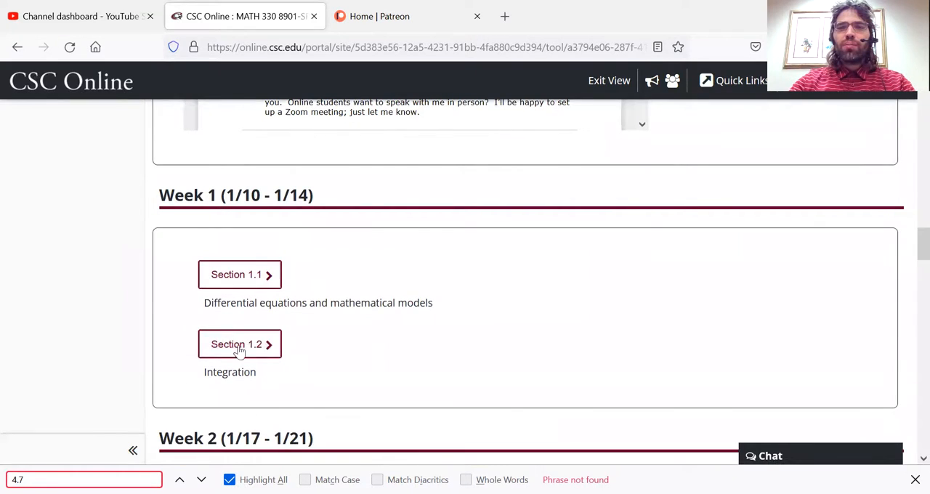
click(240, 343)
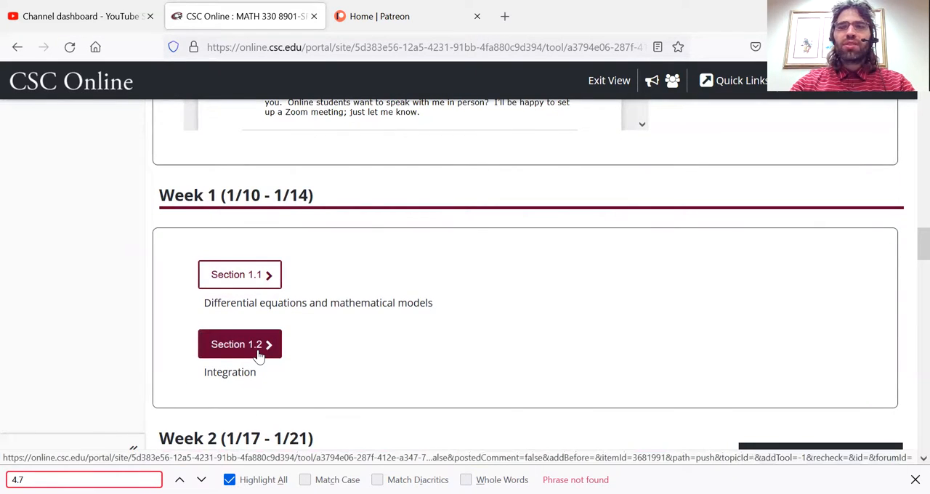
mouse_move(516, 231)
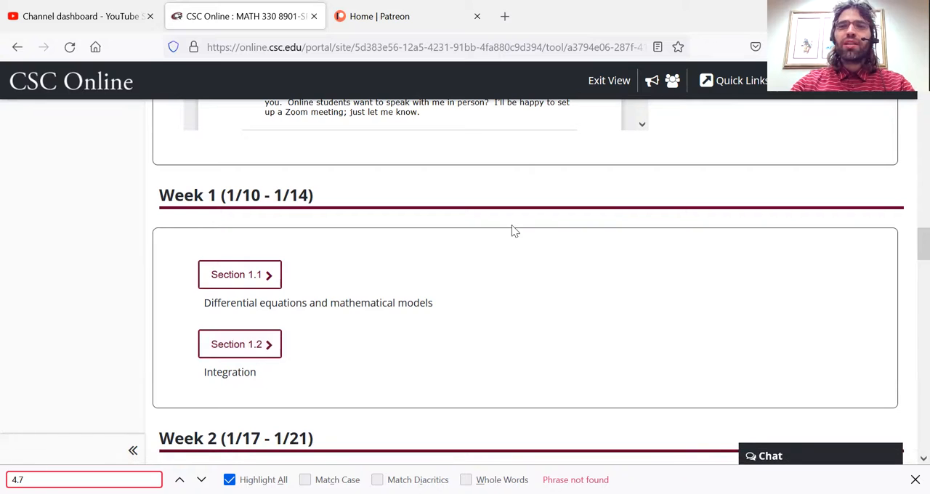
mouse_move(582, 260)
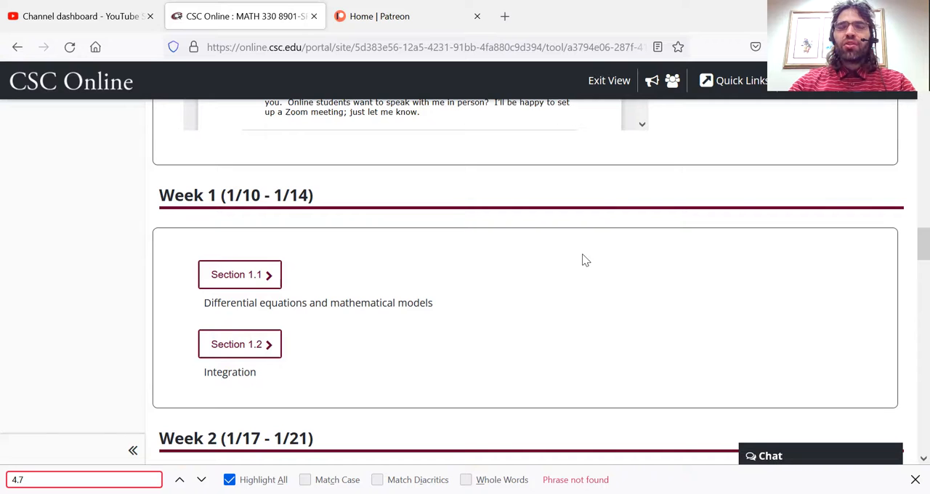
mouse_move(589, 259)
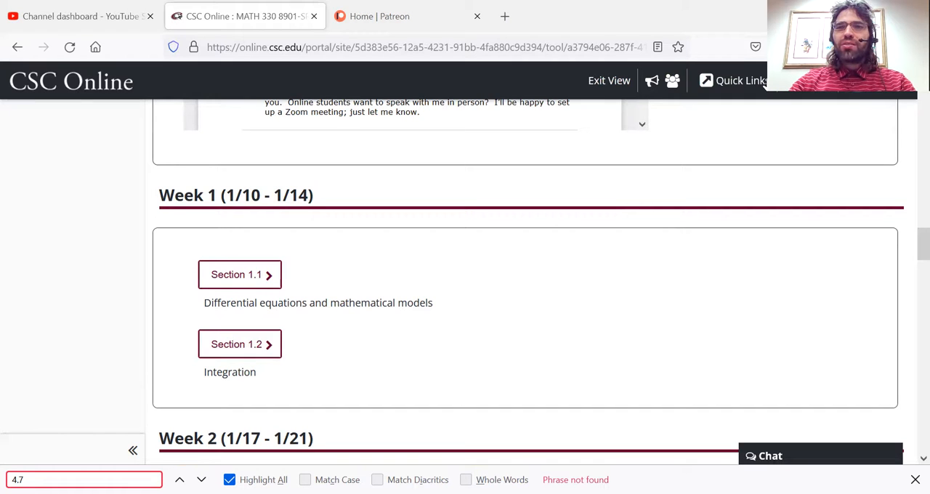
mouse_move(580, 219)
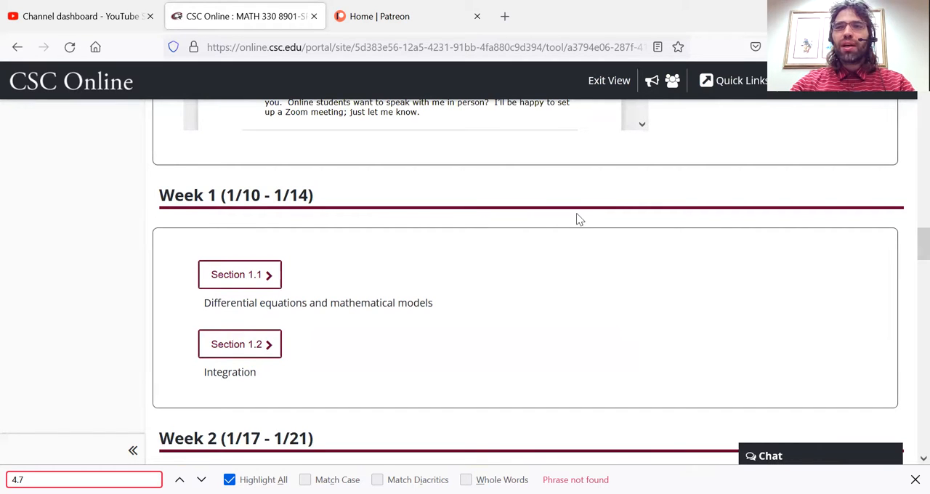
mouse_move(744, 200)
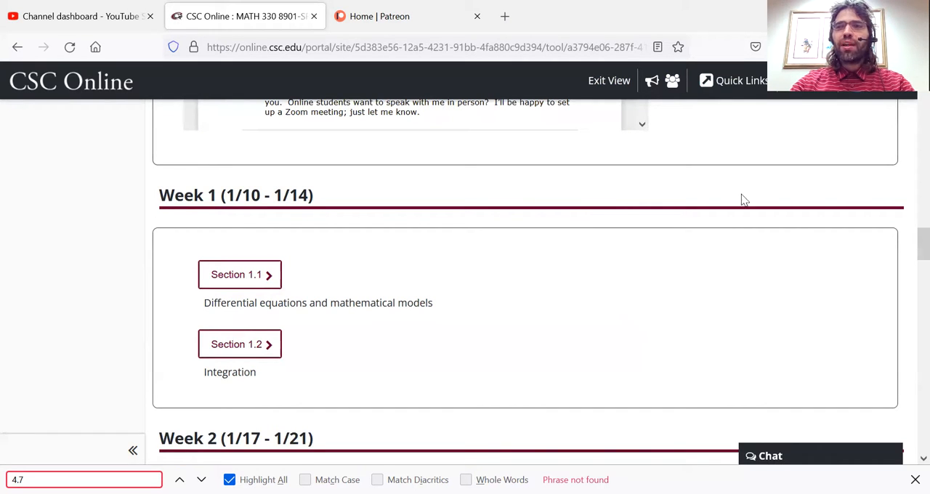